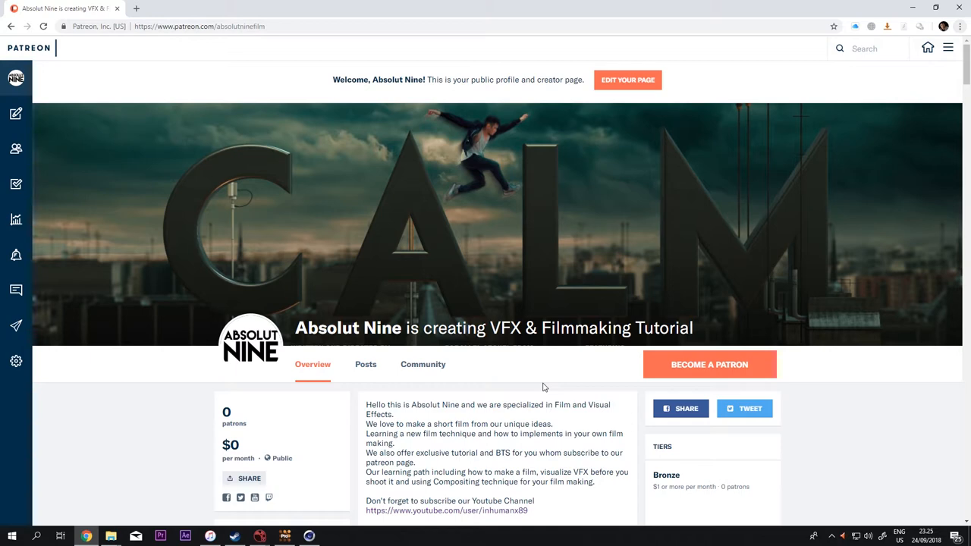
mouse_move(392, 258)
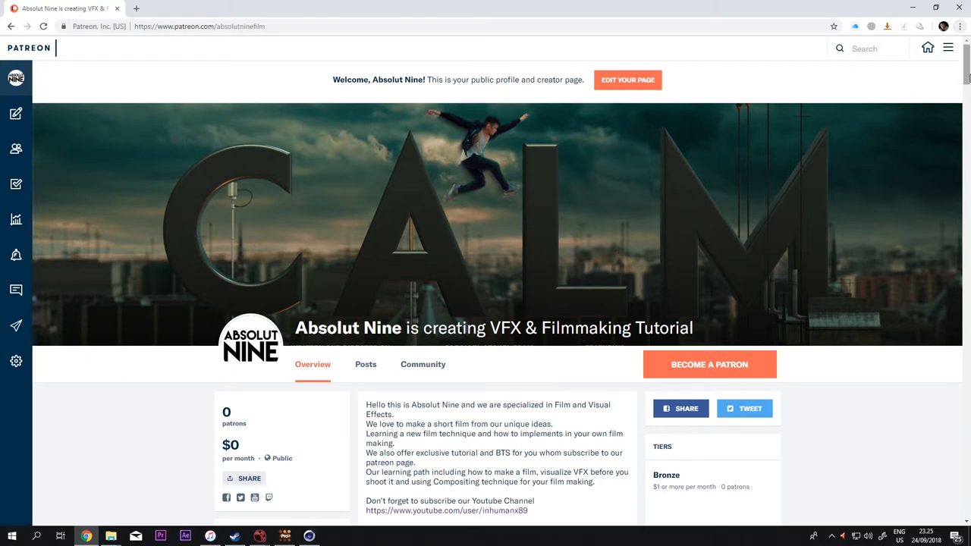
Switch to the Nuke window holding the robot shooting composite script
scroll(down, 3)
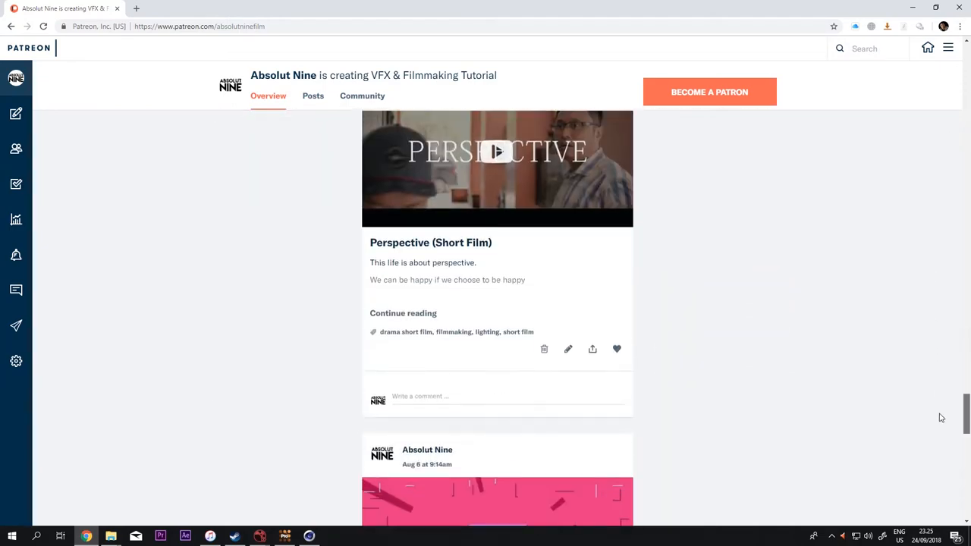
scroll(up, 3)
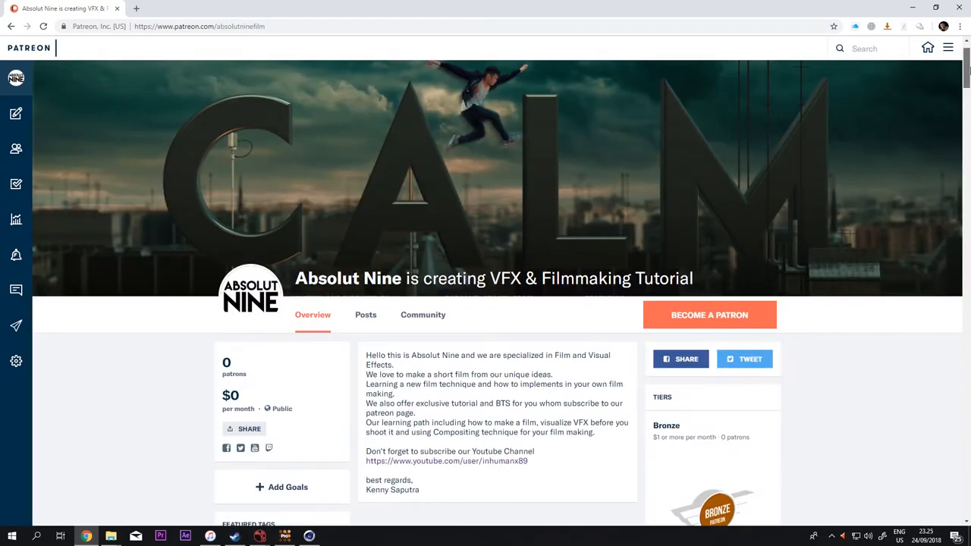
scroll(down, 3)
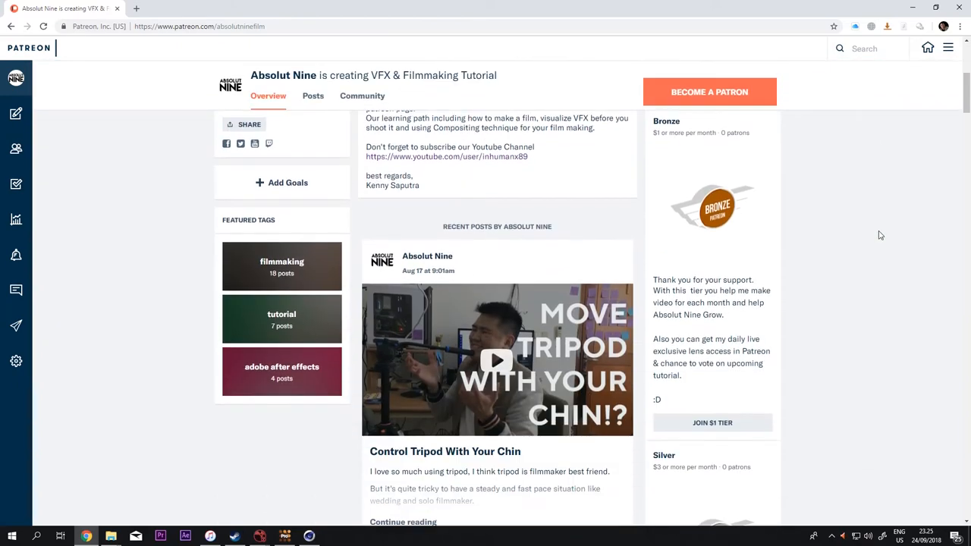
scroll(down, 3)
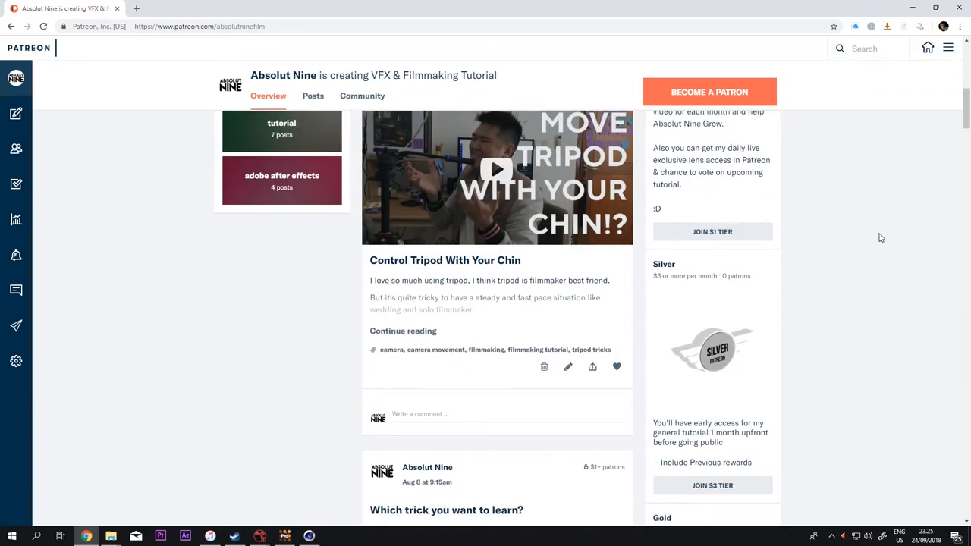
scroll(down, 3)
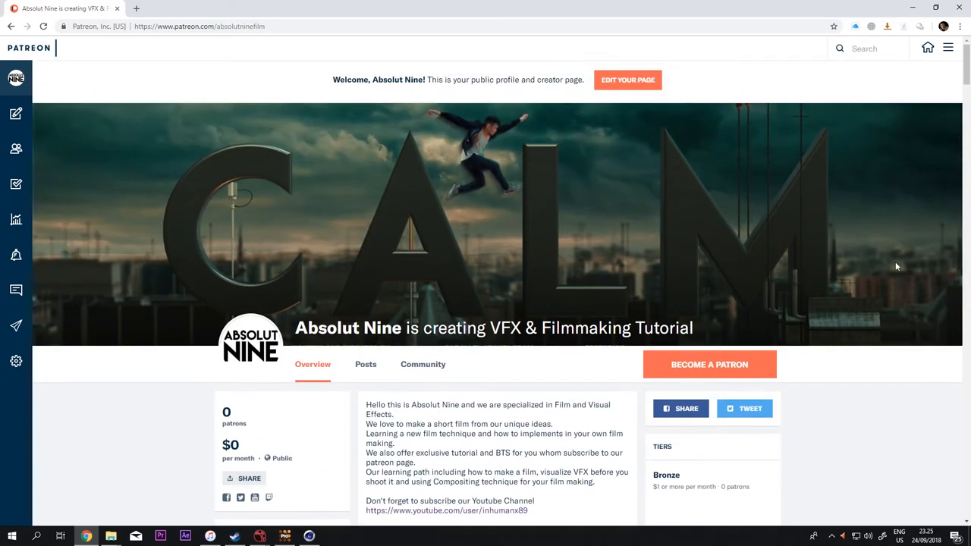
mouse_move(856, 415)
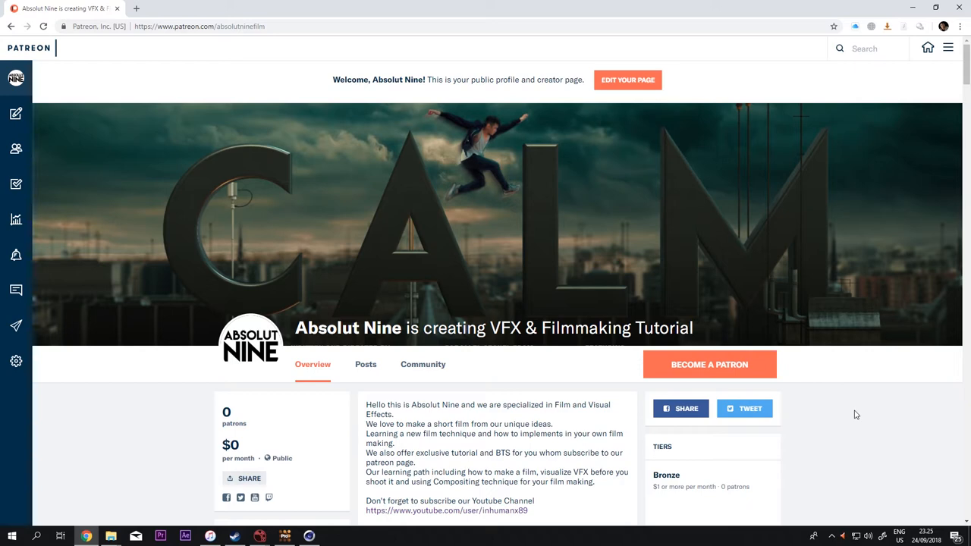
mouse_move(622, 315)
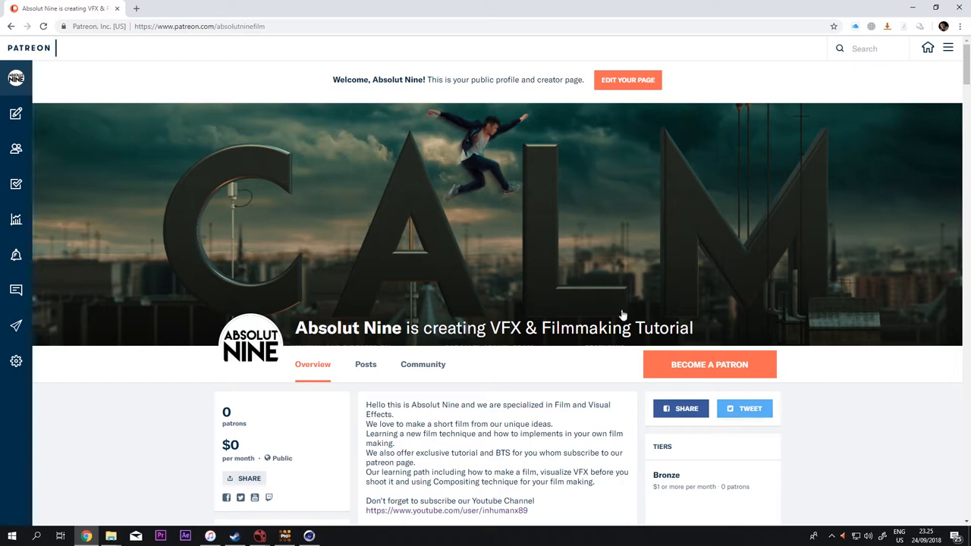
mouse_move(365, 364)
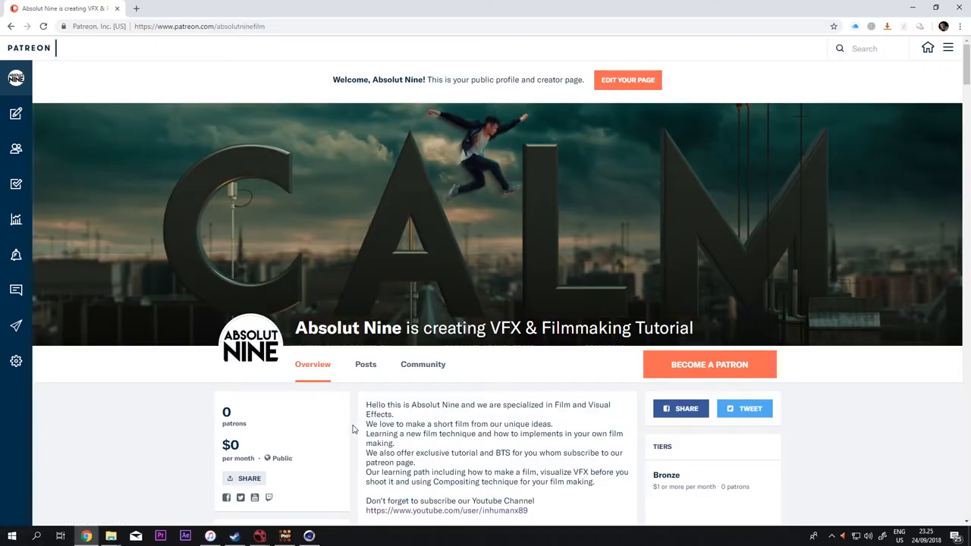
mouse_move(257, 537)
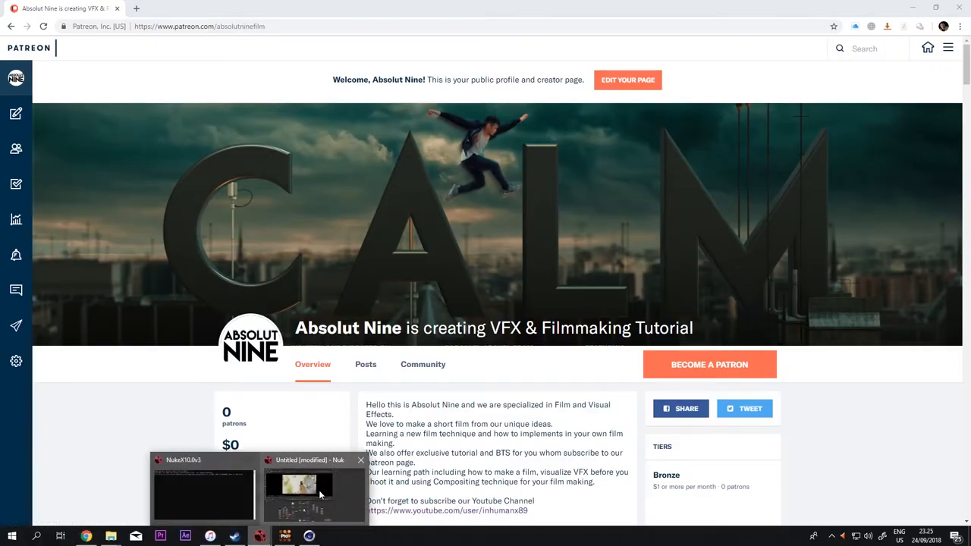
click(314, 488)
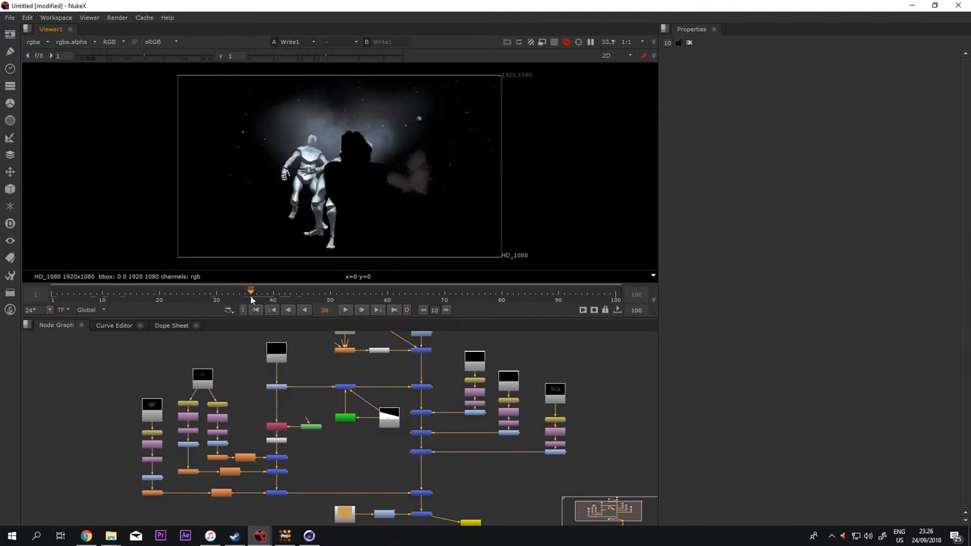
View the finished gun-and-robot composite, then the original handheld gun footage
click(276, 349)
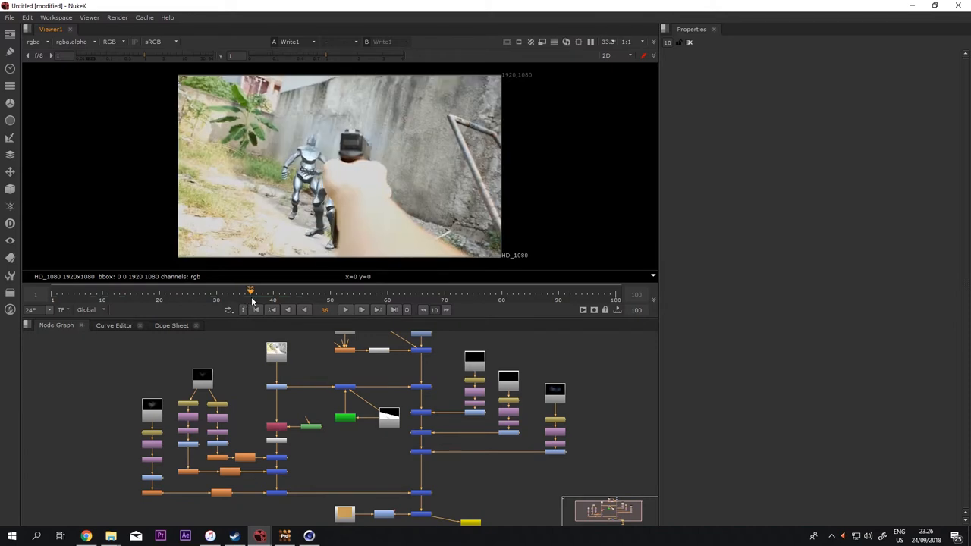
click(256, 291)
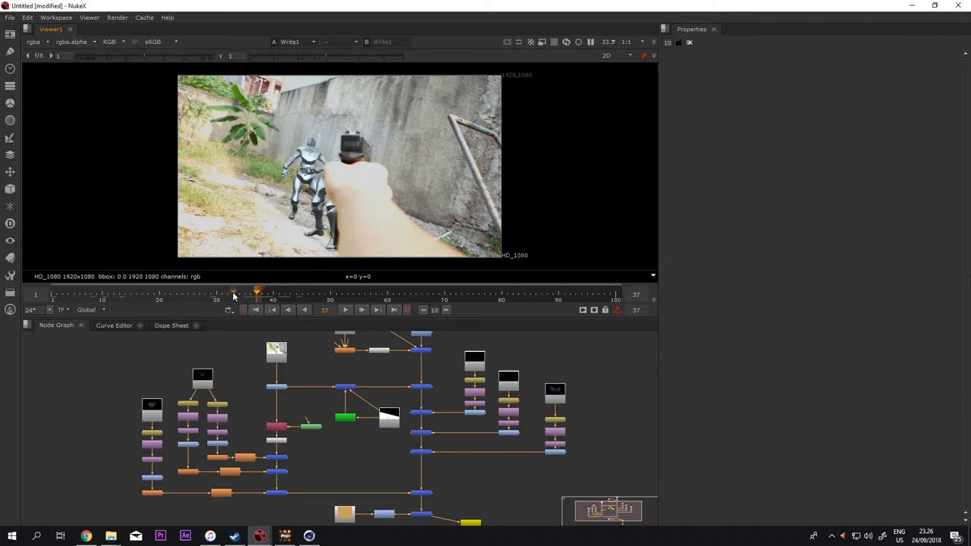
drag(256, 294, 62, 295)
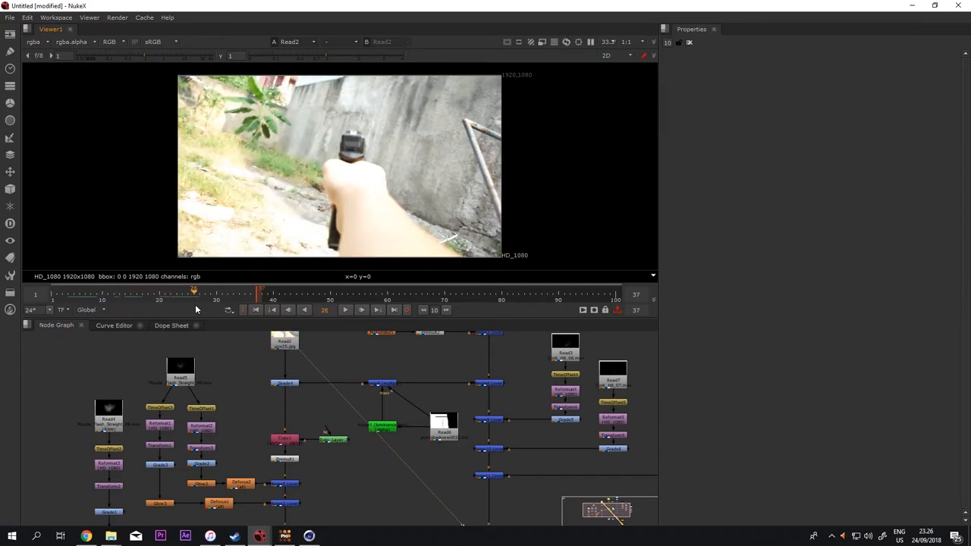
View the raw muzzle flash smoke footage on its own in the Viewer
click(114, 294)
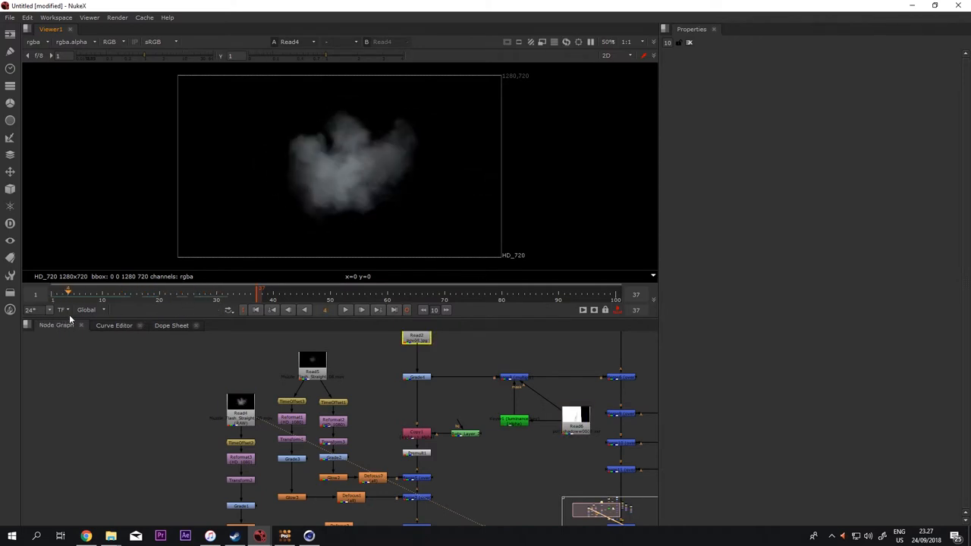
Zoom into the muzzle flash branch and bring up its TimeOffset2, Transform2 and Grade1 settings
click(313, 373)
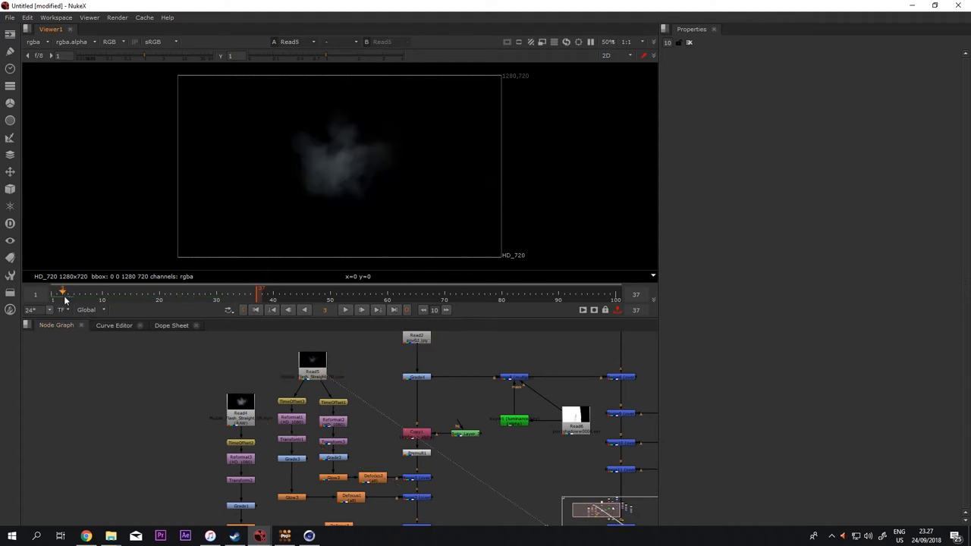
scroll(up, 3)
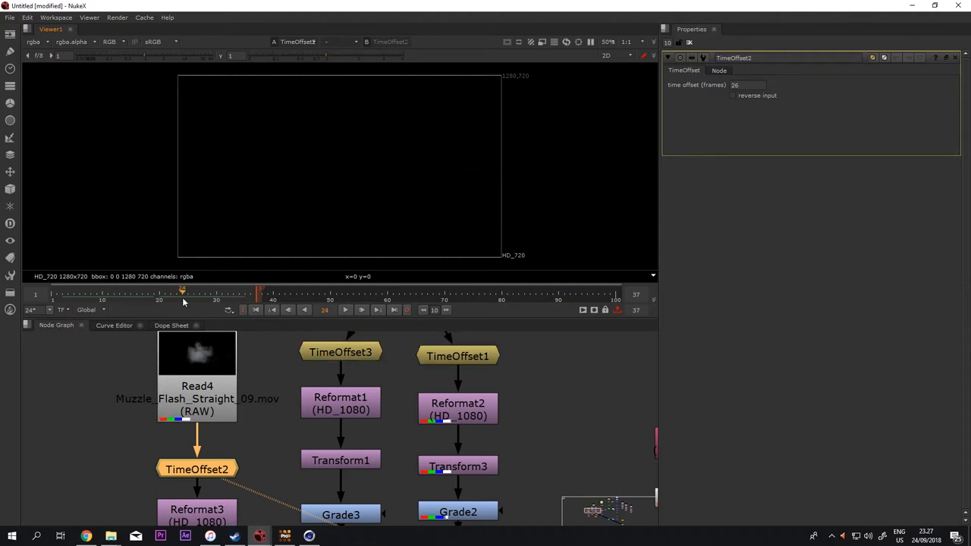
click(215, 294)
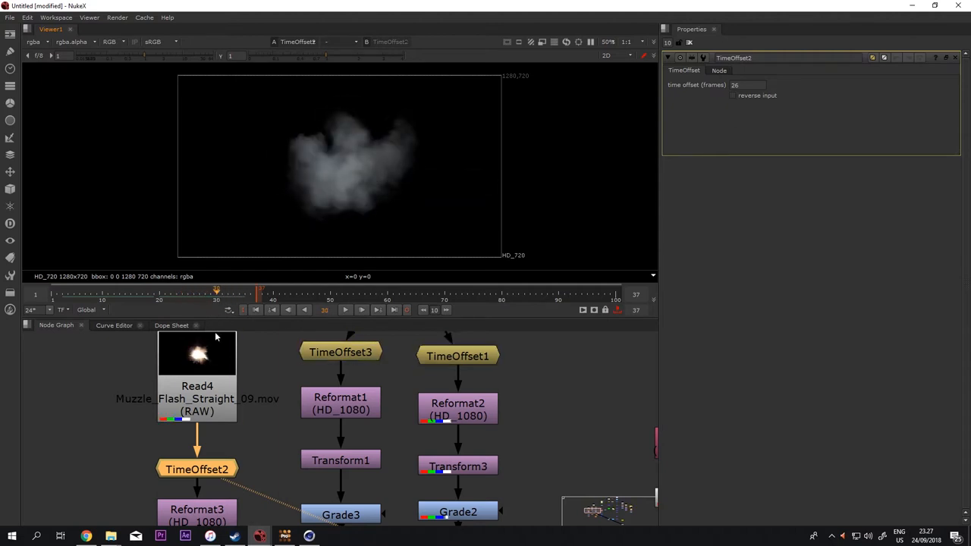
scroll(down, 3)
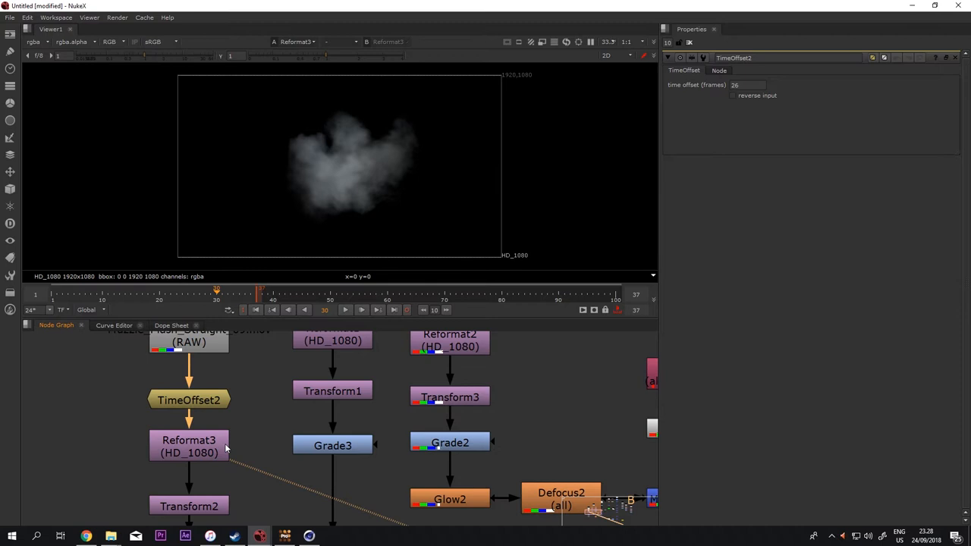
mouse_move(415, 310)
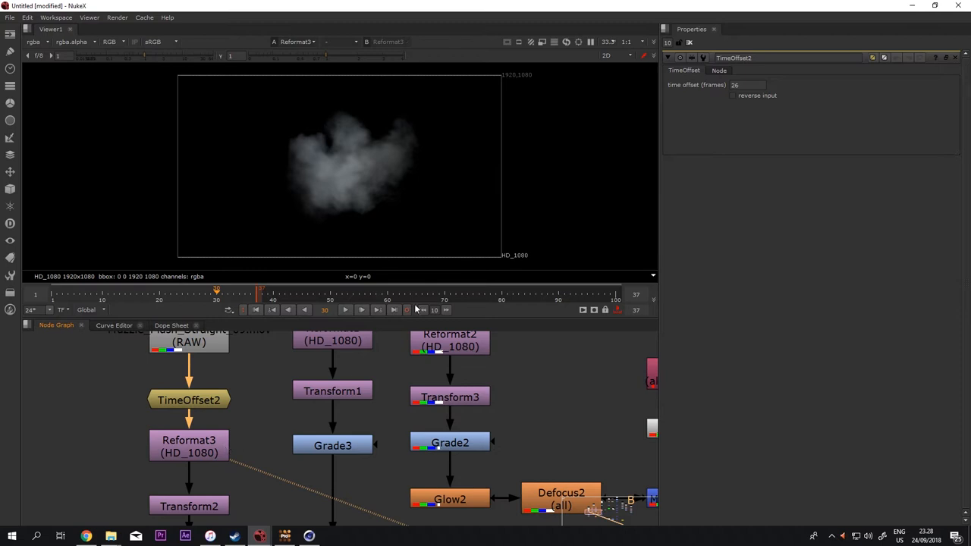
mouse_move(358, 267)
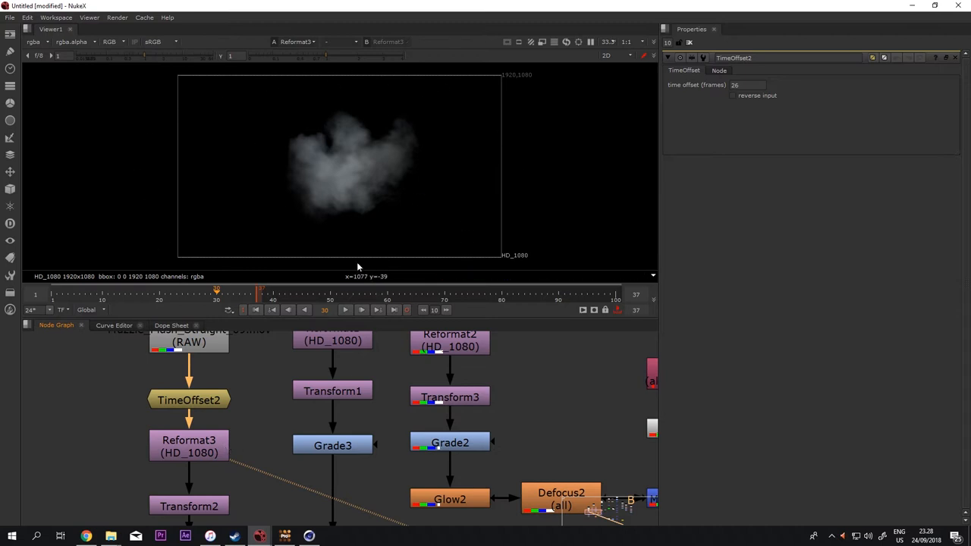
mouse_move(571, 267)
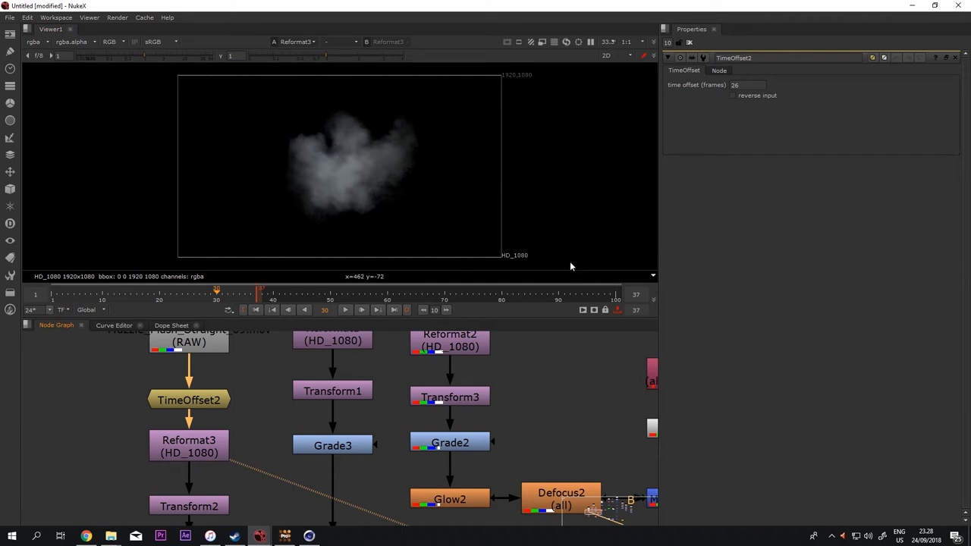
mouse_move(261, 458)
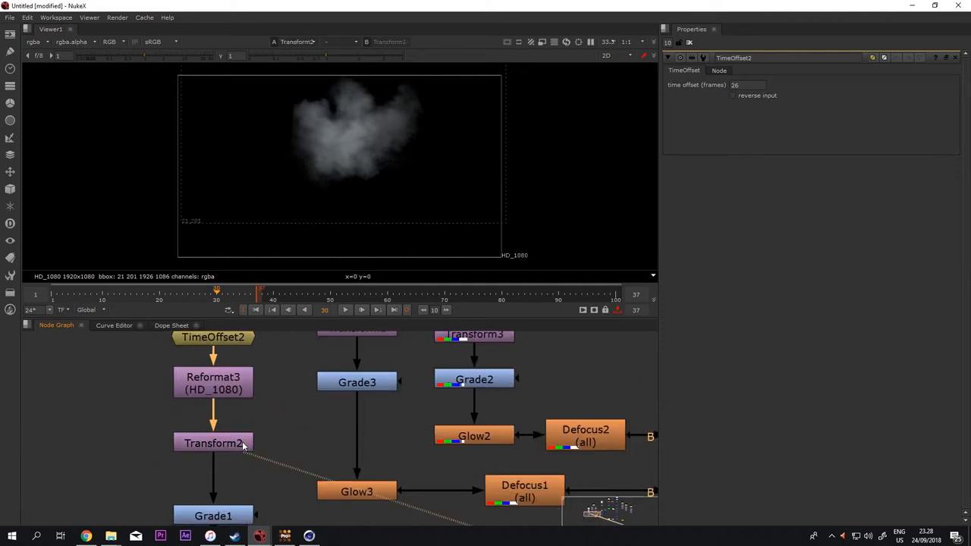
mouse_move(264, 324)
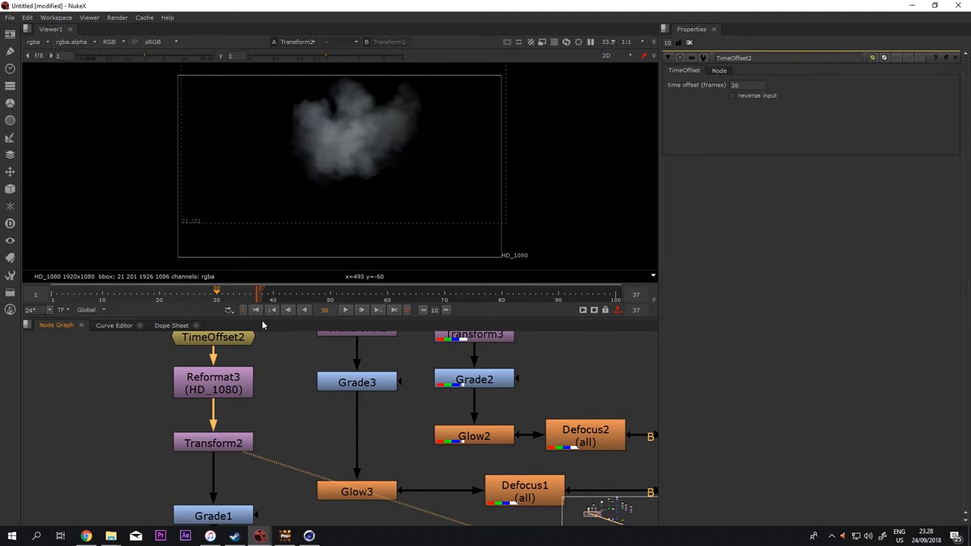
click(212, 443)
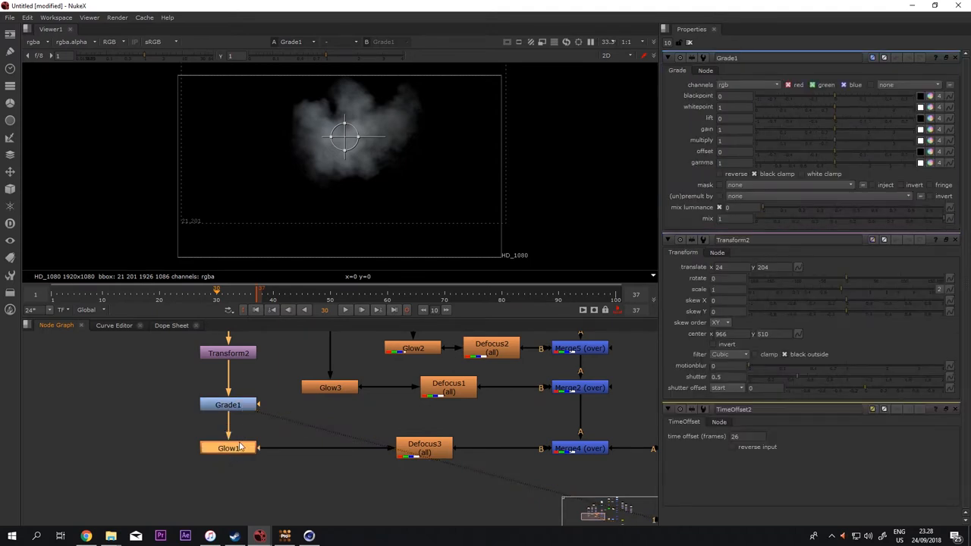
View the flash with Glow1 applied, then softened through Defocus3
click(227, 447)
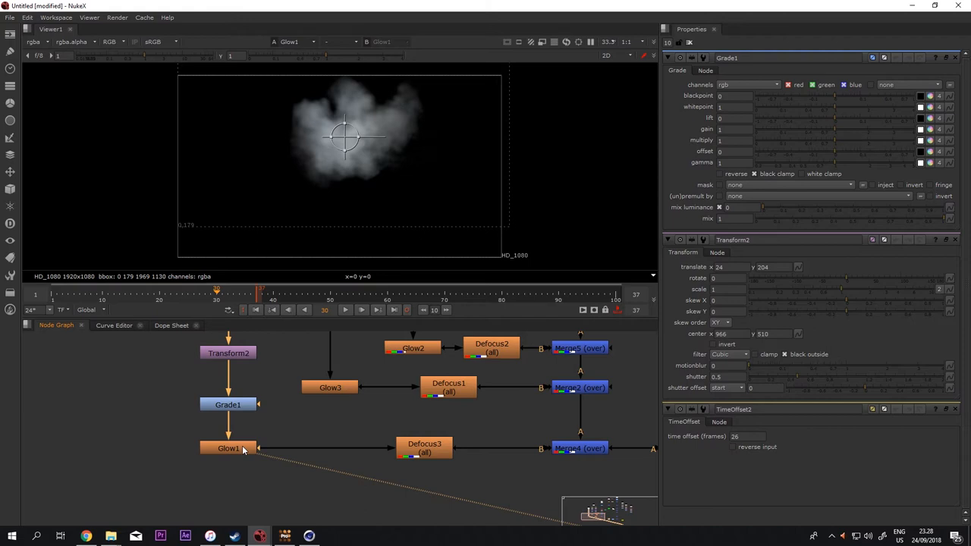
mouse_move(349, 491)
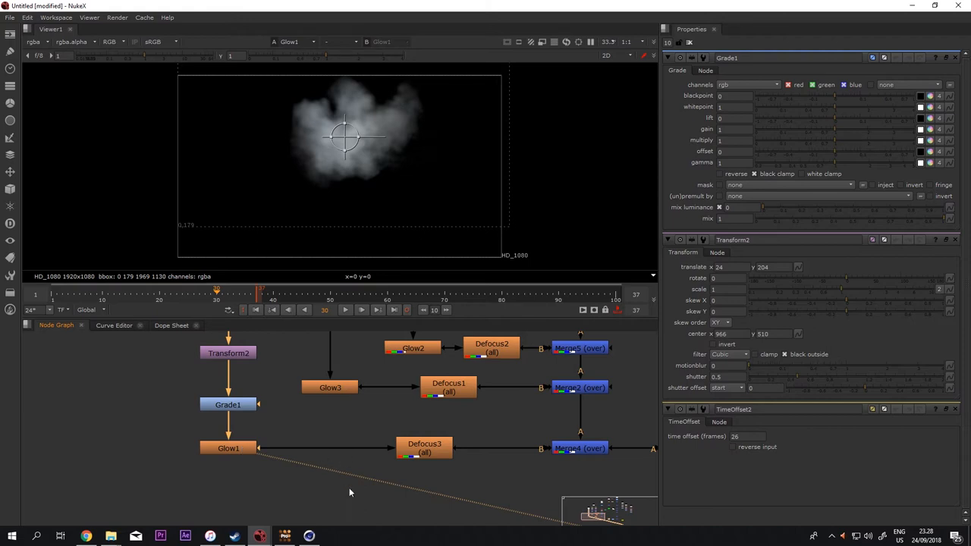
click(425, 447)
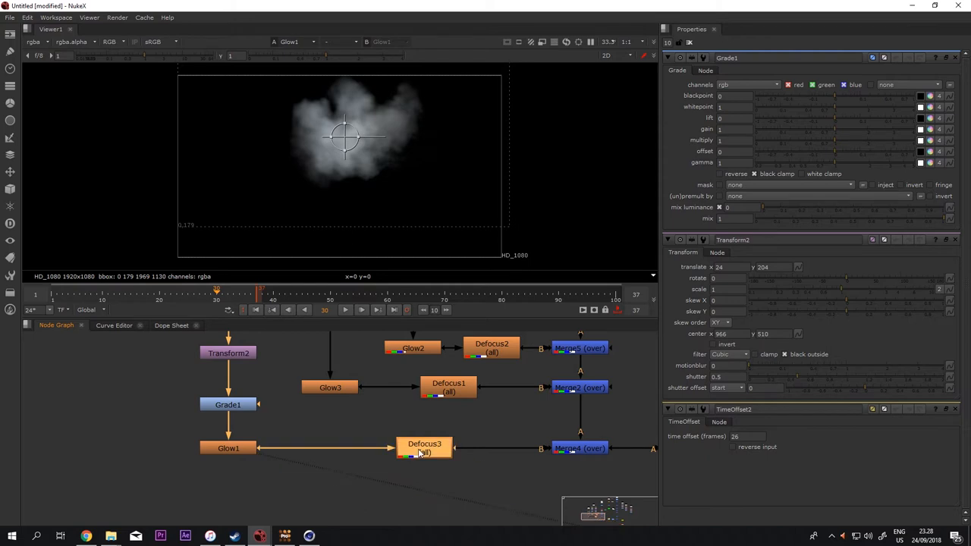
click(424, 447)
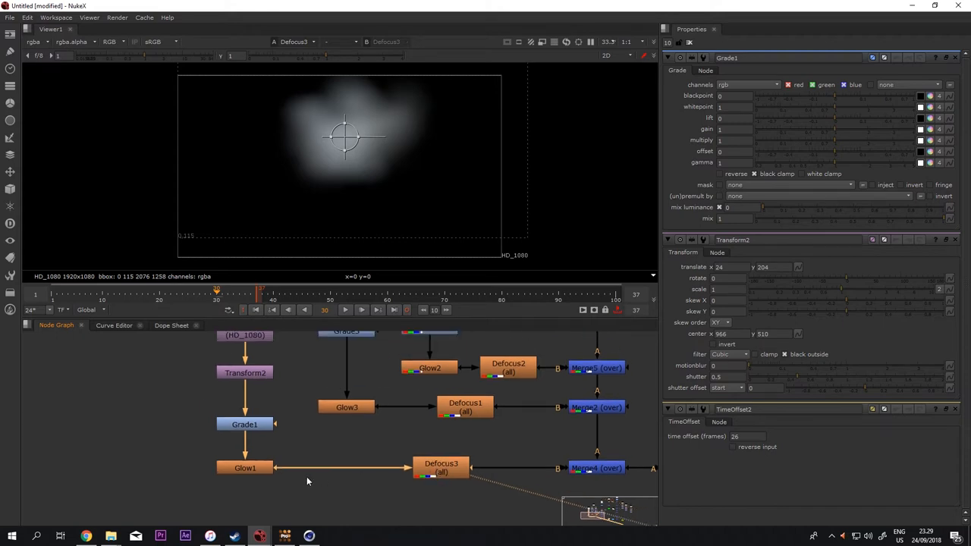
mouse_move(443, 478)
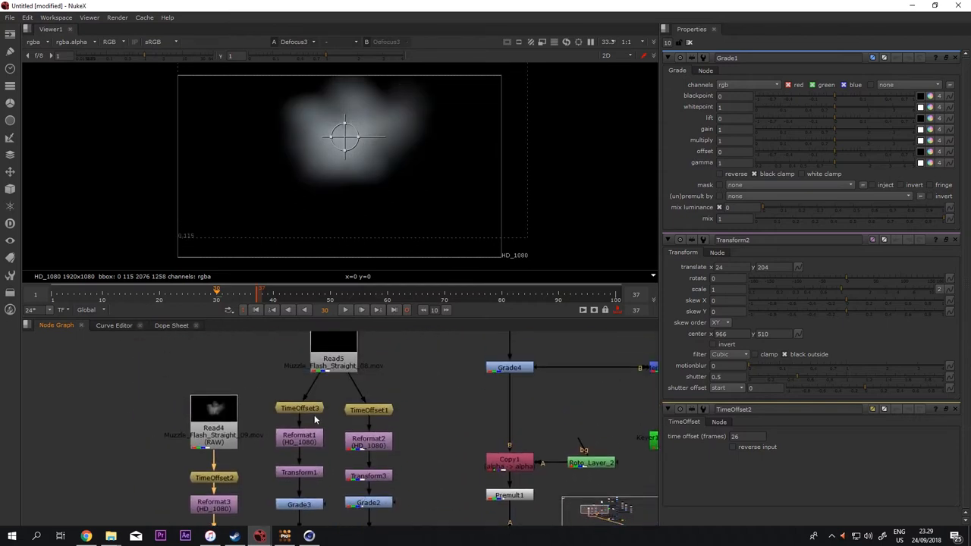
View the muzzle flash branch's time offset output and the fiery flash image
click(299, 438)
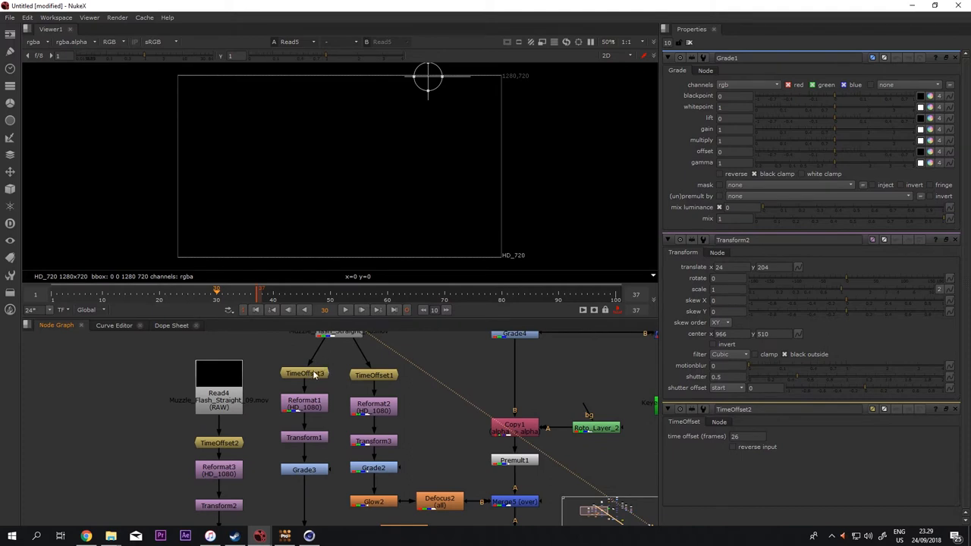
click(373, 375)
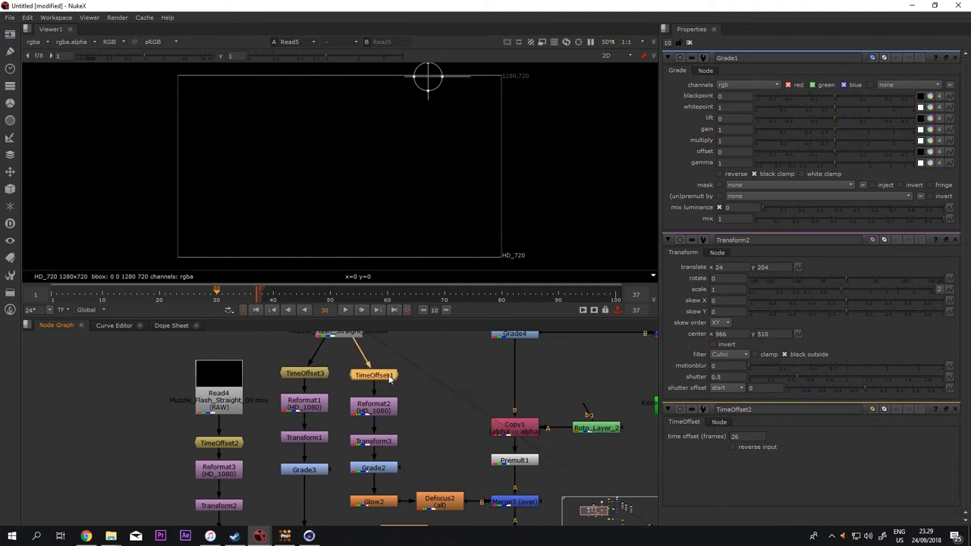
click(373, 374)
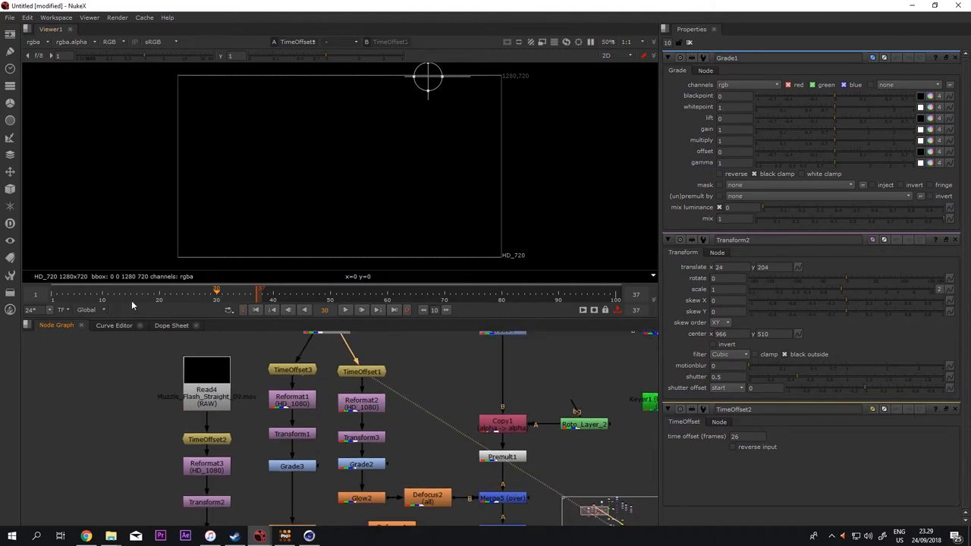
click(97, 295)
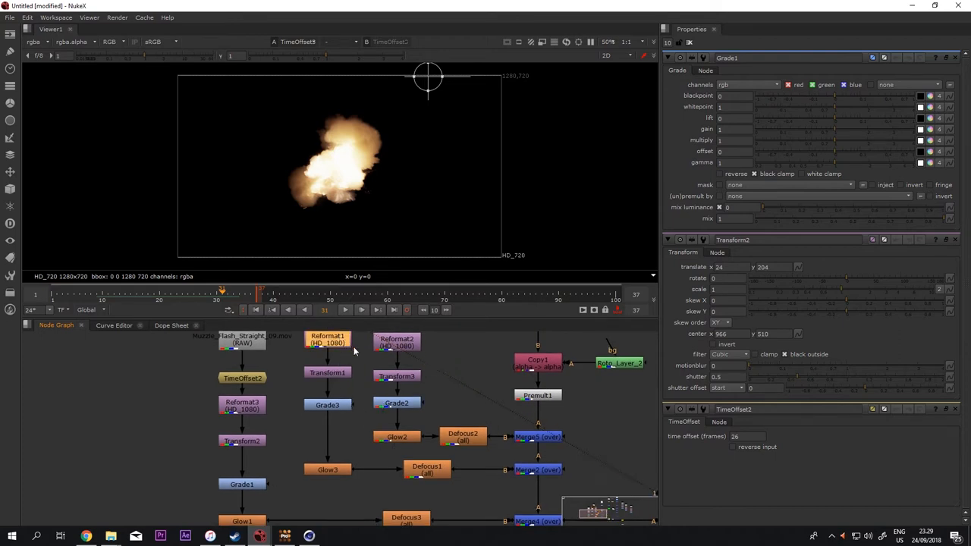
View the graded muzzle flash, then the next nearly black footage input
click(327, 404)
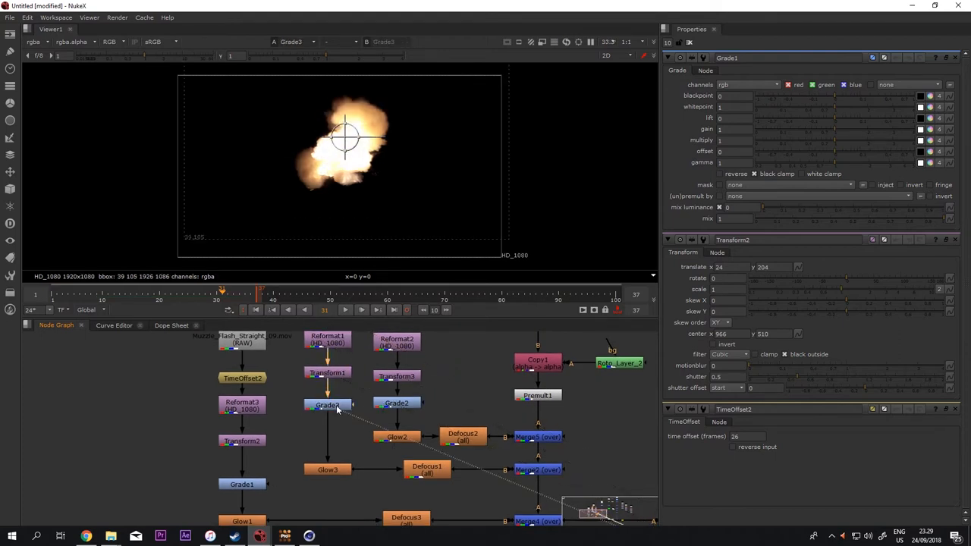
click(397, 436)
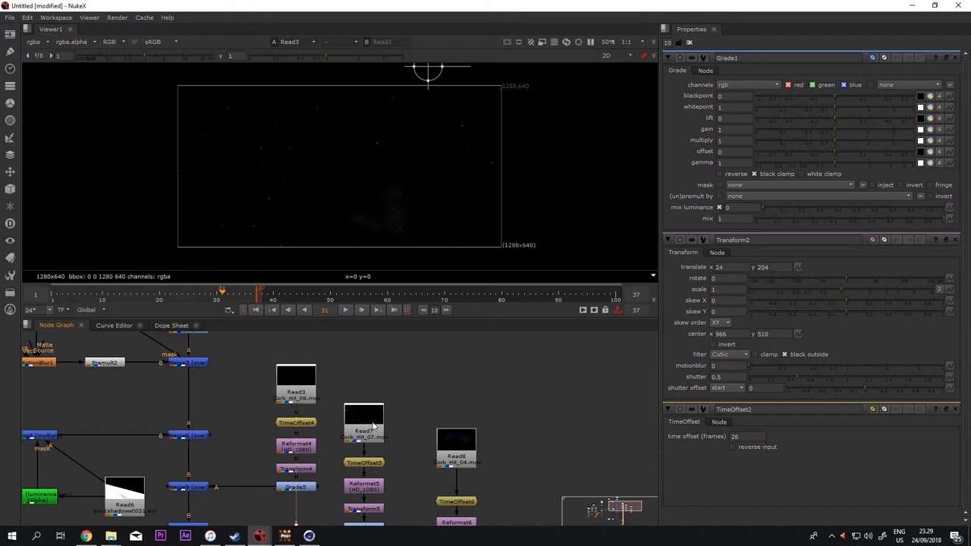
Inspect the Cork_Hit_06.mov input and its time offset output
click(455, 446)
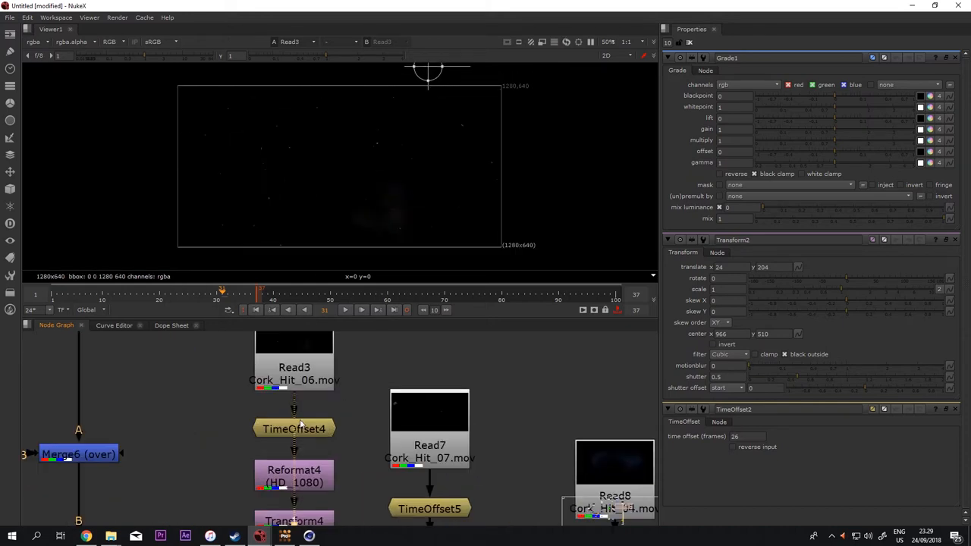
mouse_move(325, 416)
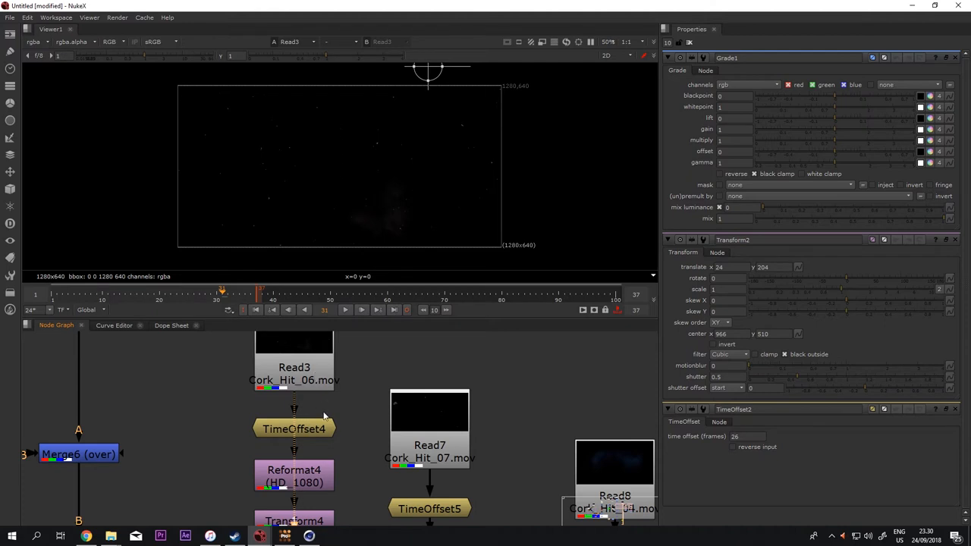
click(294, 428)
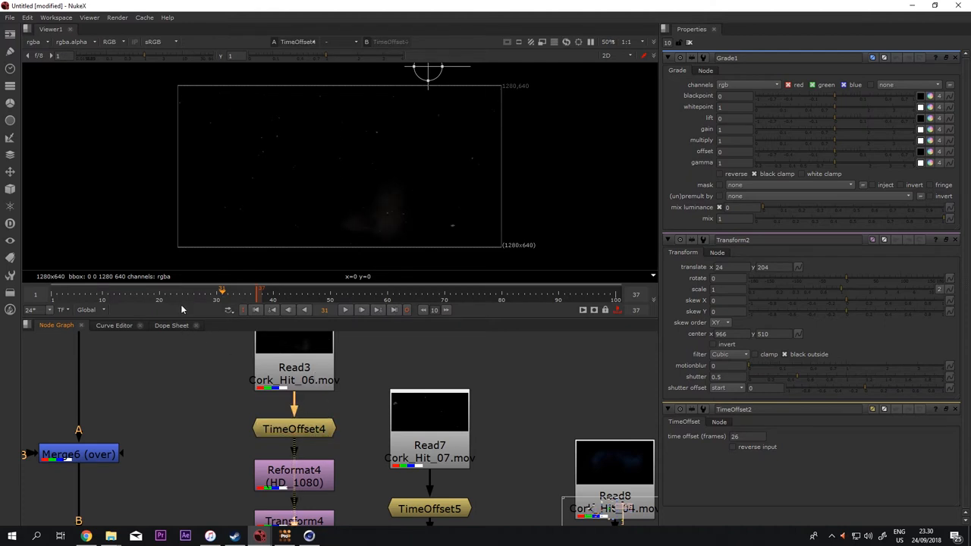
click(98, 294)
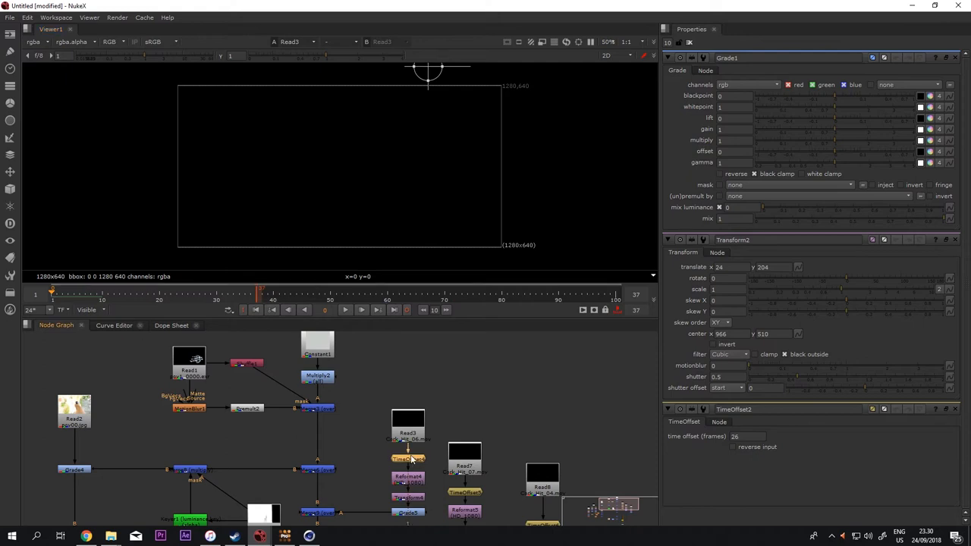
View the robot render, then the transformed and graded grey smoke plume
click(189, 362)
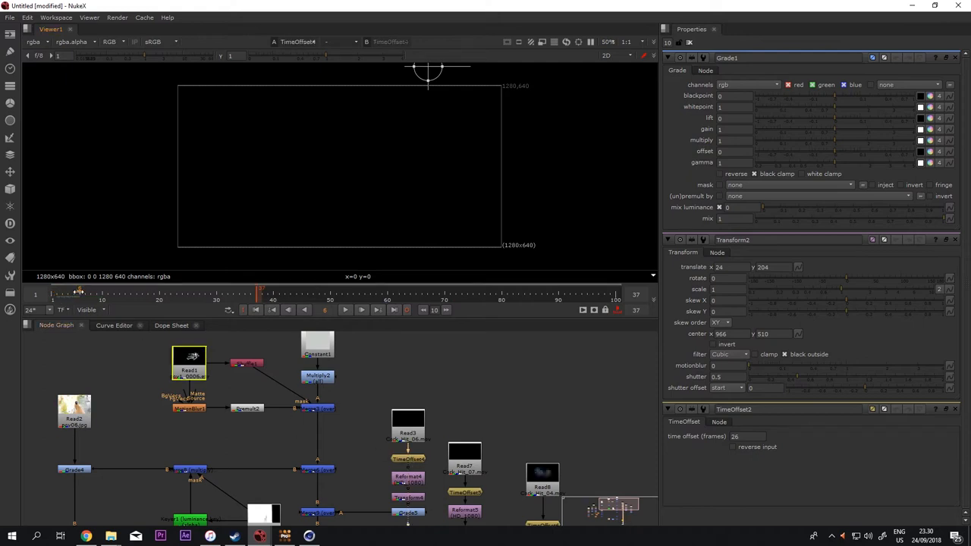
click(188, 363)
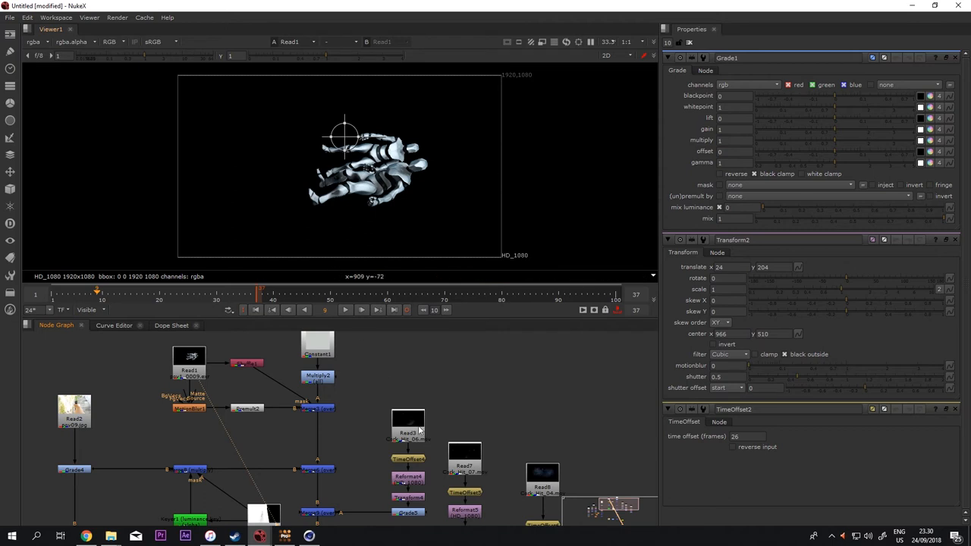
click(408, 476)
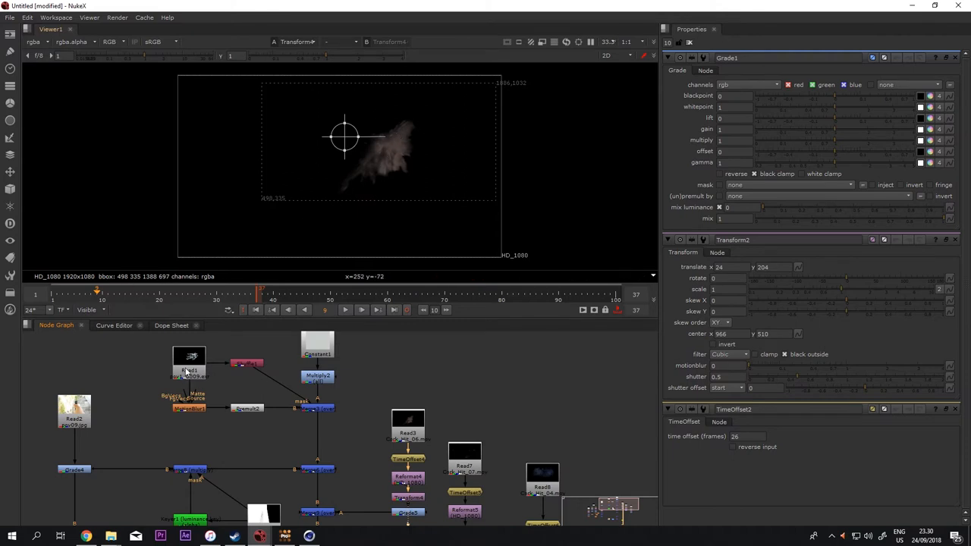
click(188, 356)
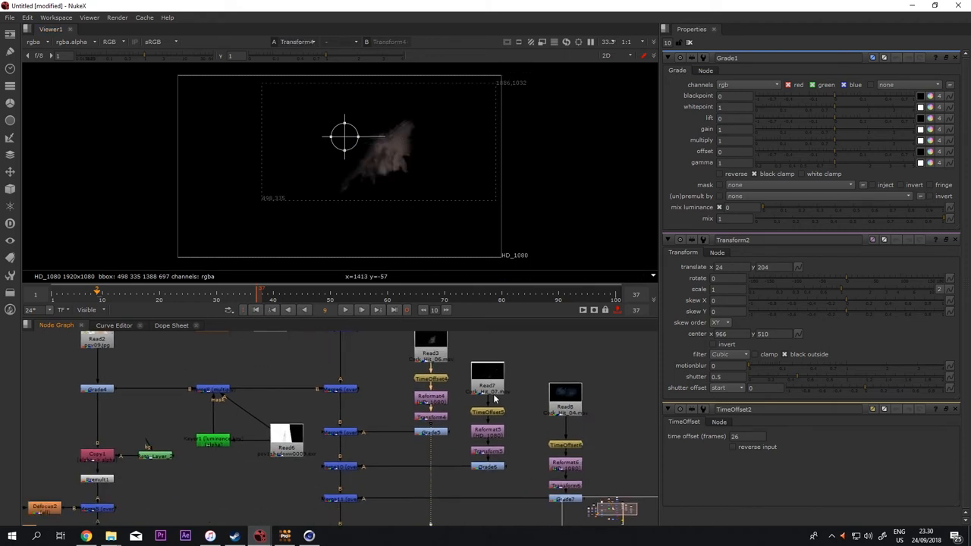
click(432, 433)
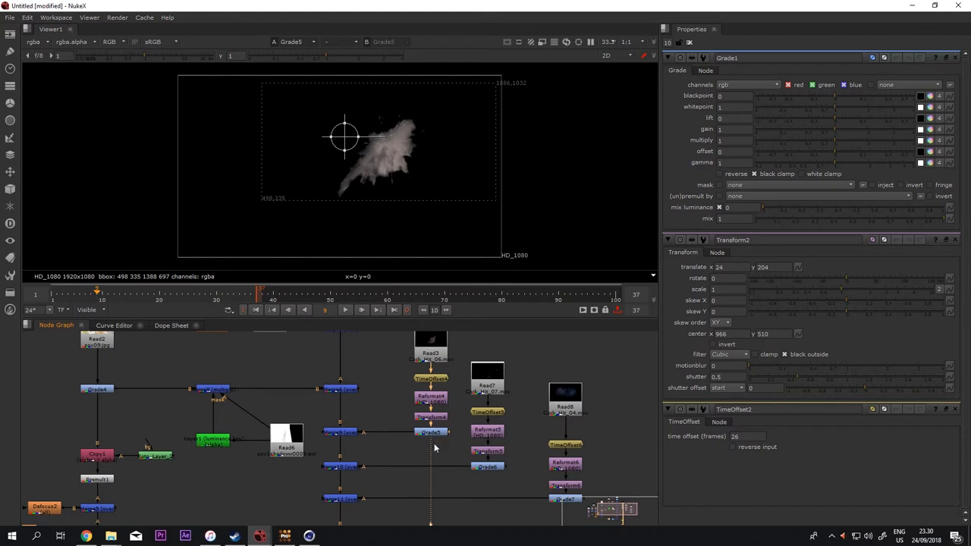
mouse_move(340, 437)
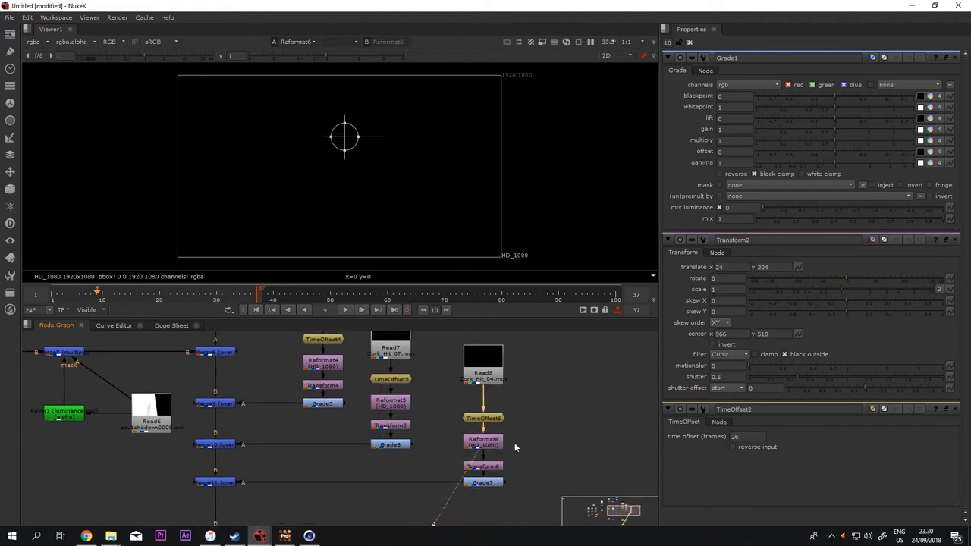
Bring the robot render Read node back up in the Viewer
click(482, 482)
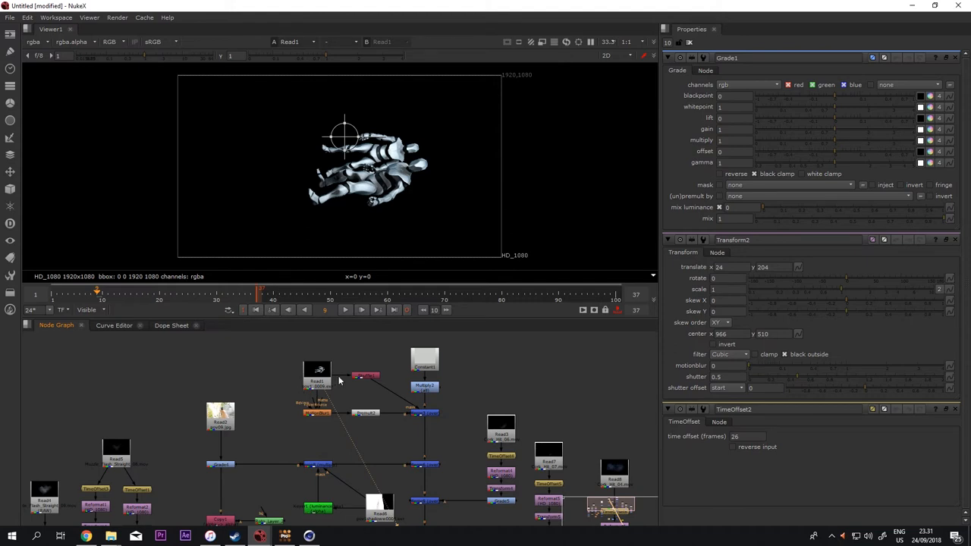
click(316, 371)
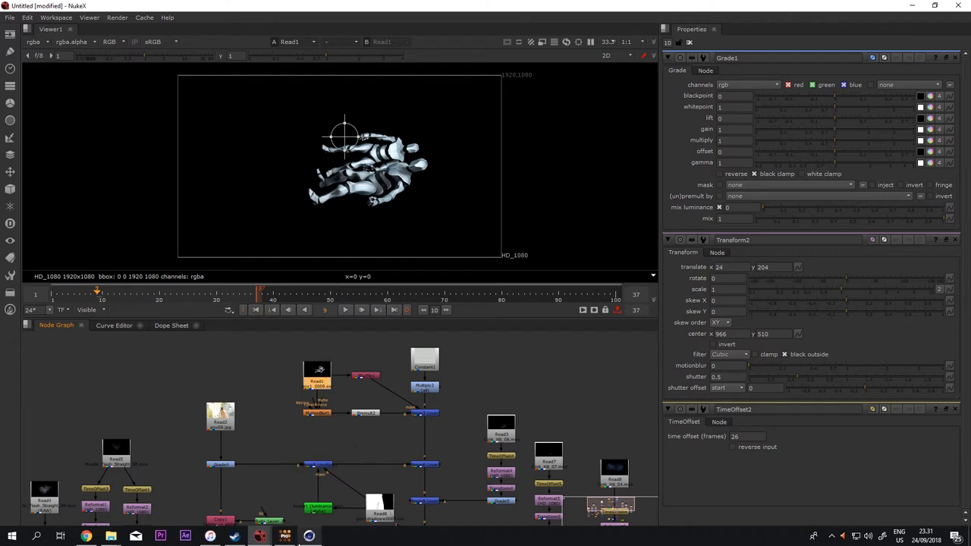
Show the two robots against the concrete wall plate in Cinema 4D and inspect Light.2's attributes
click(285, 537)
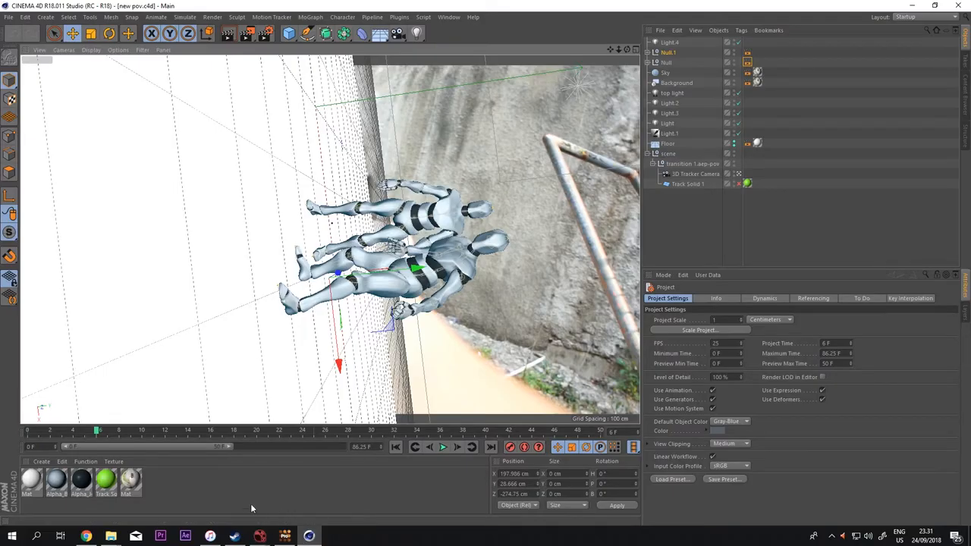
drag(99, 431, 182, 431)
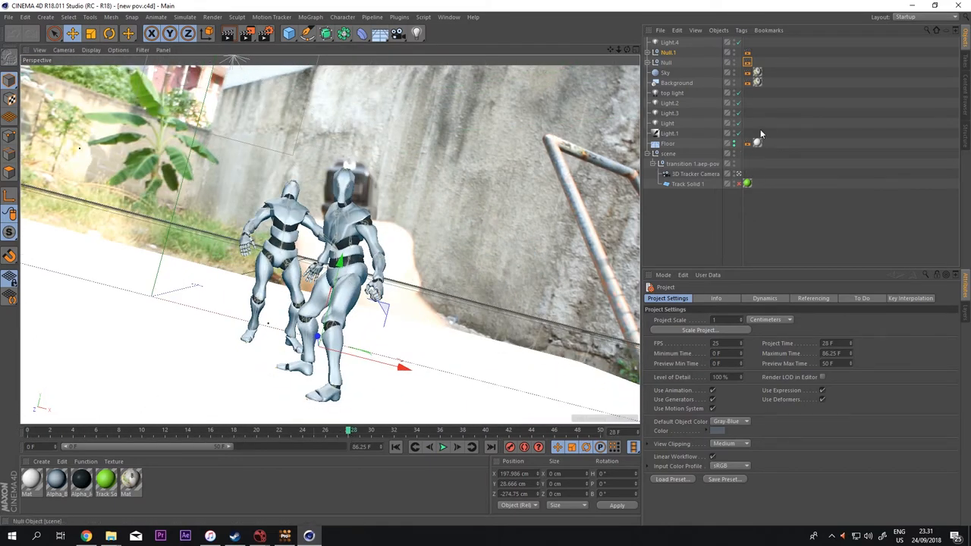
click(669, 103)
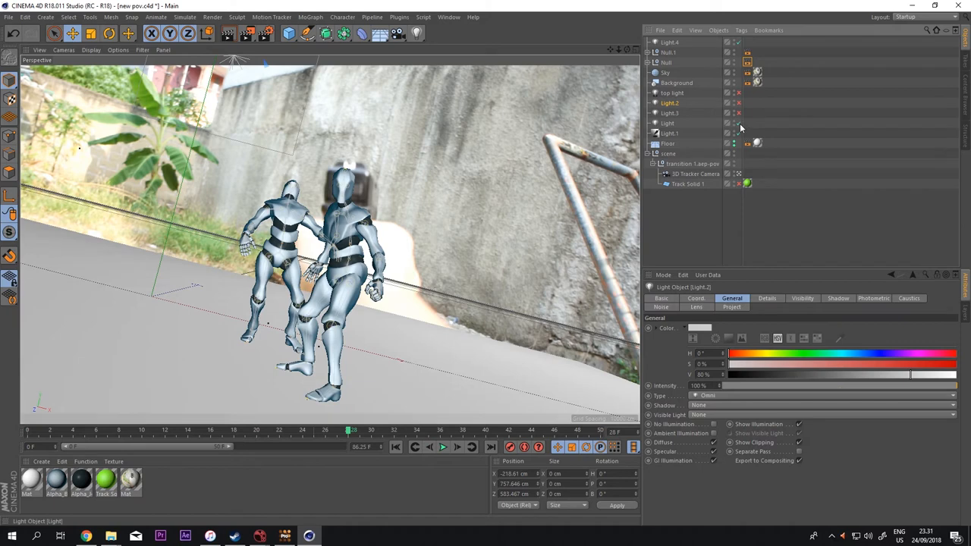
click(737, 134)
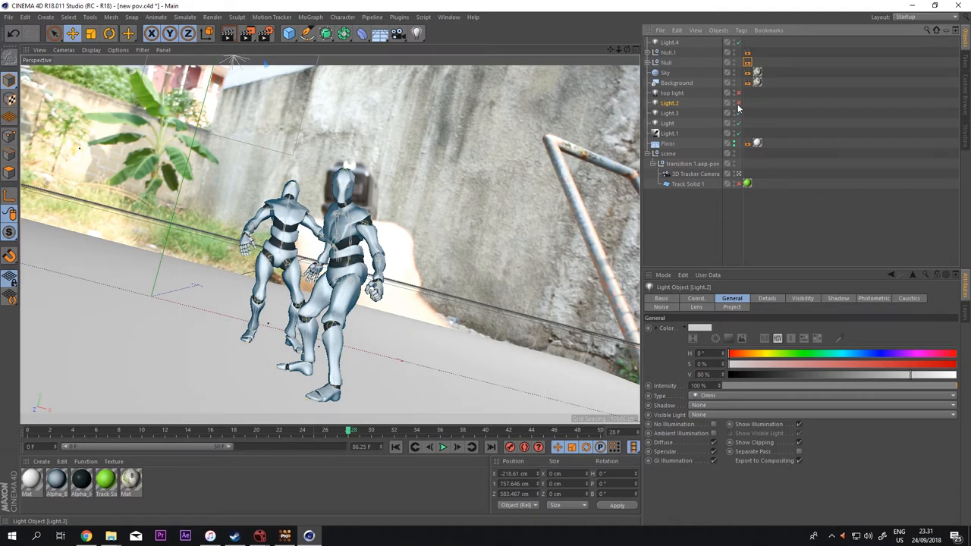
click(738, 93)
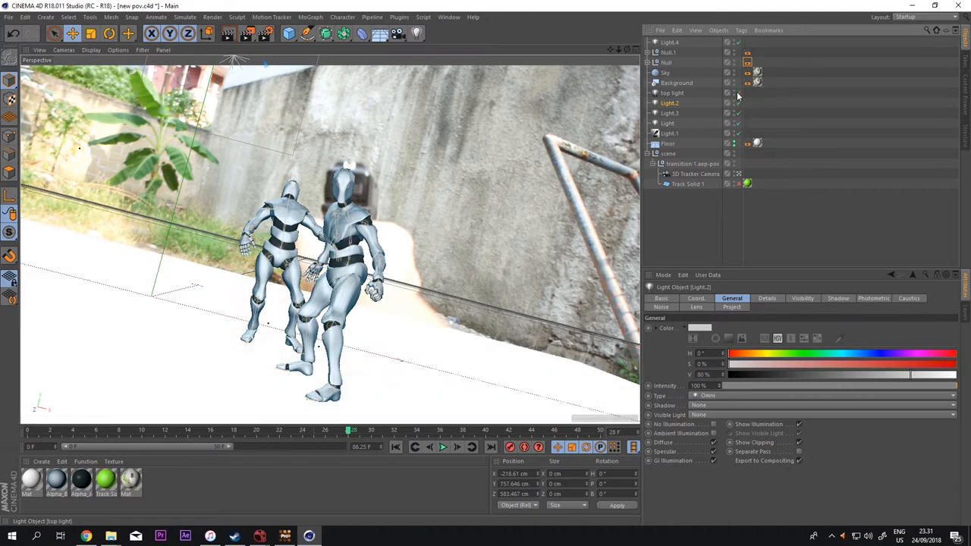
mouse_move(747, 116)
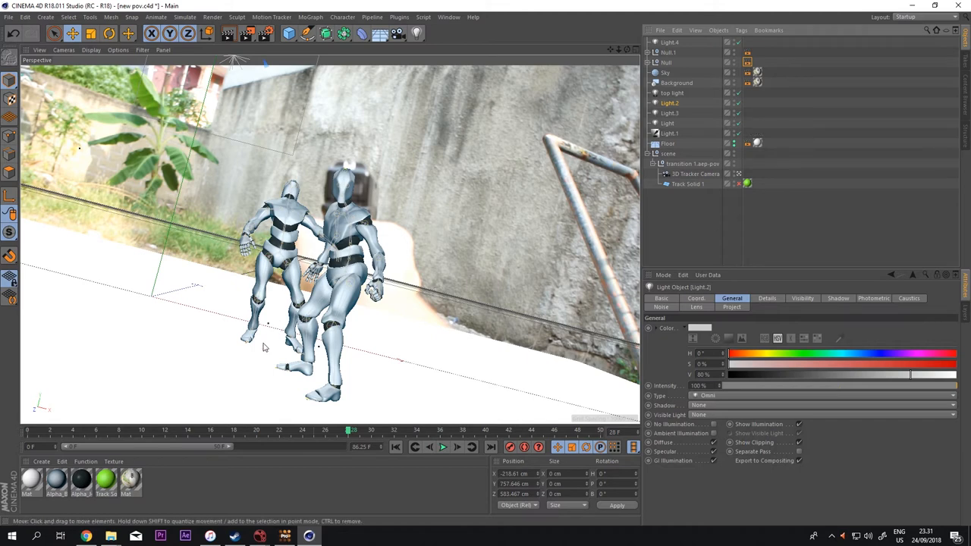
click(667, 143)
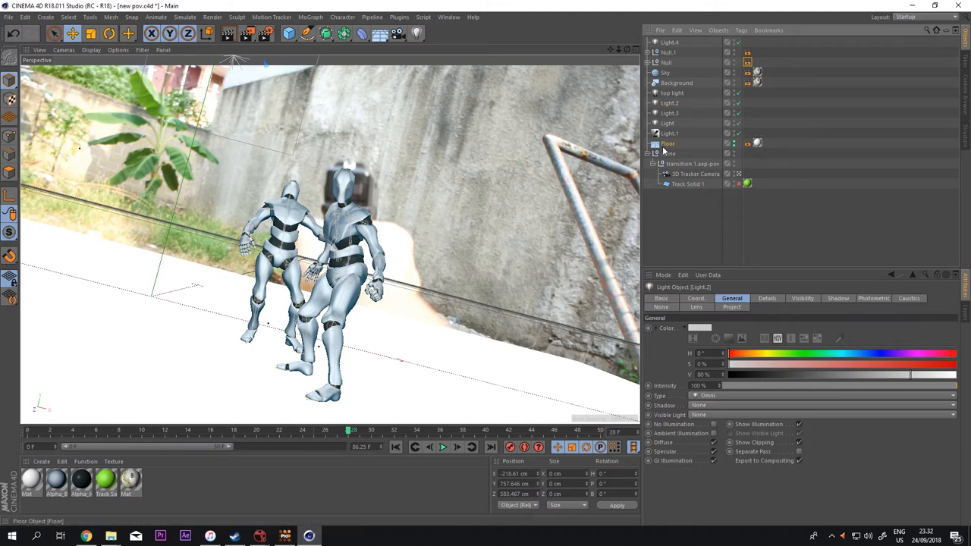
Inspect the Floor object's Compositing tag and Texture tag properties
click(668, 143)
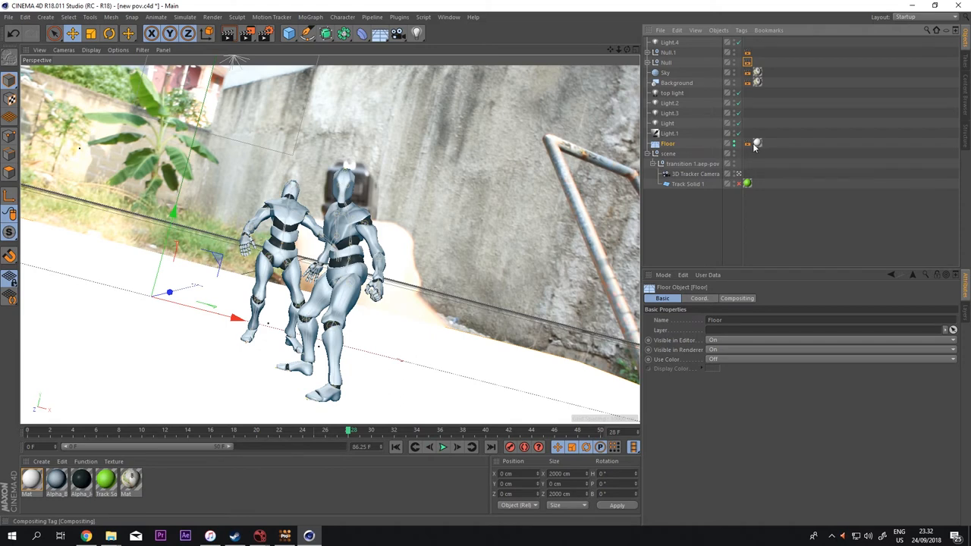
click(746, 143)
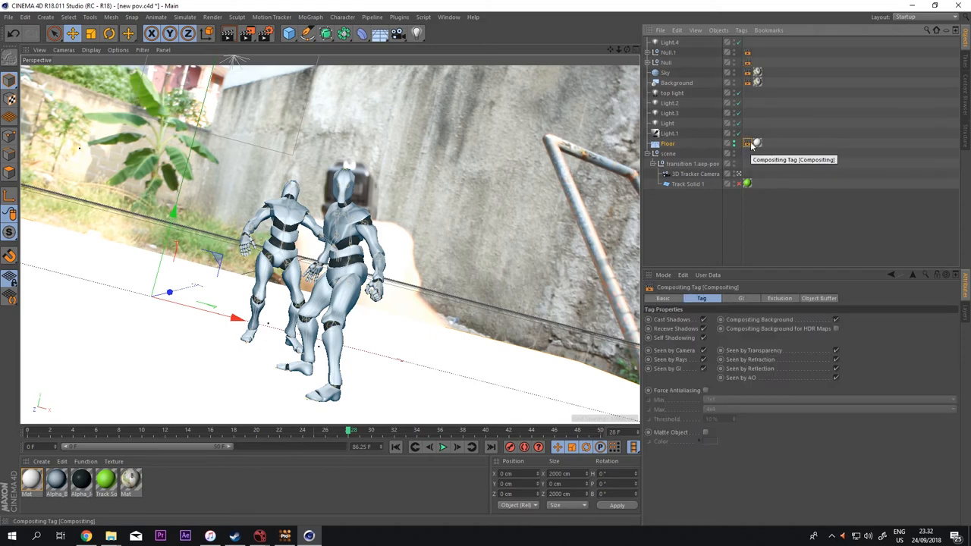
click(755, 143)
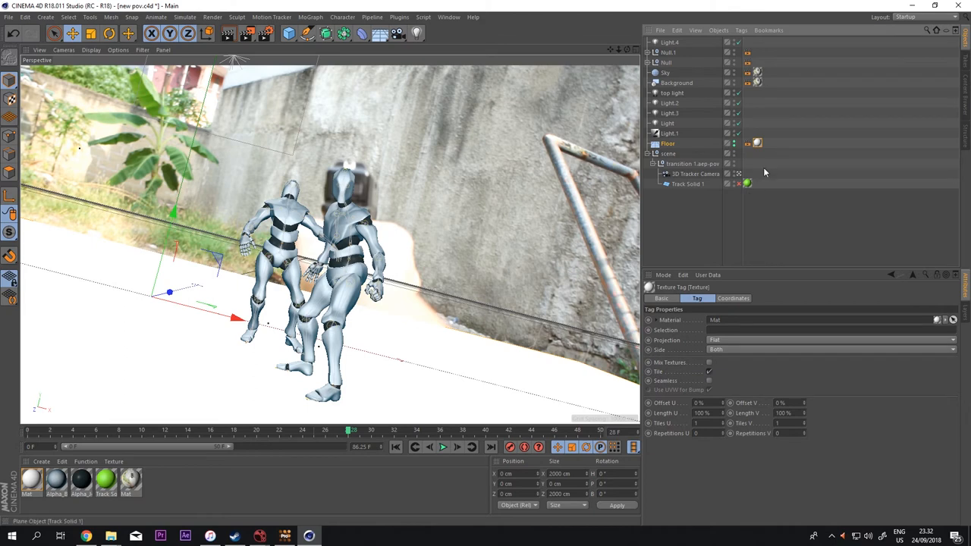
mouse_move(755, 143)
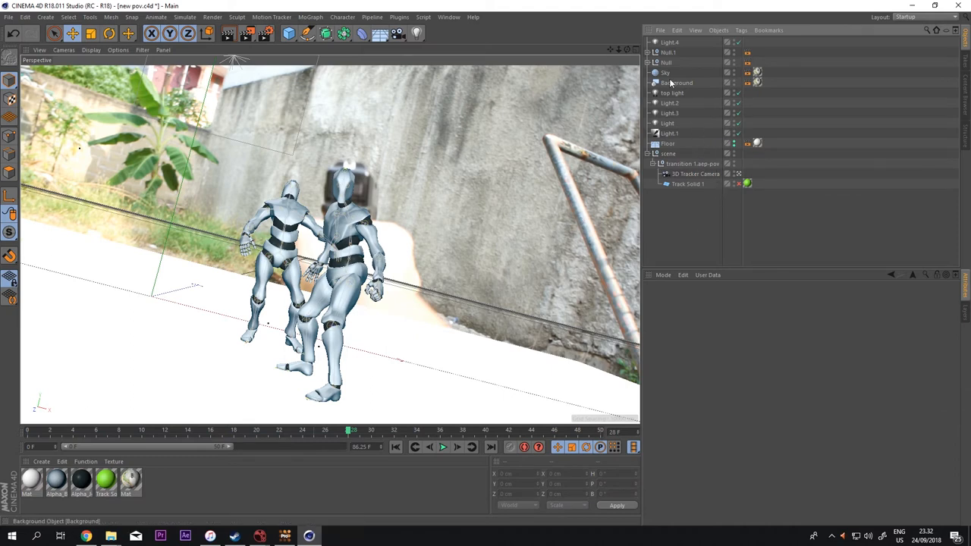
click(669, 103)
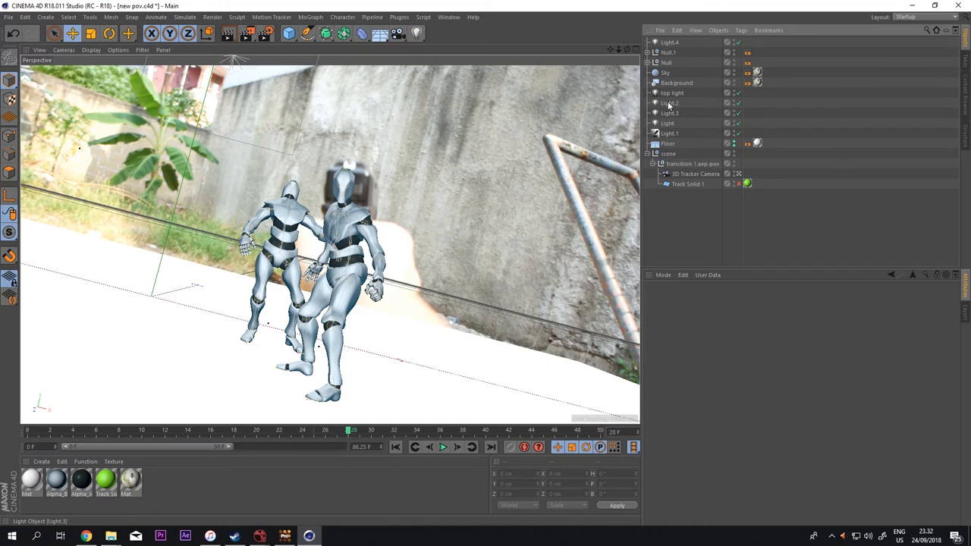
mouse_move(690, 173)
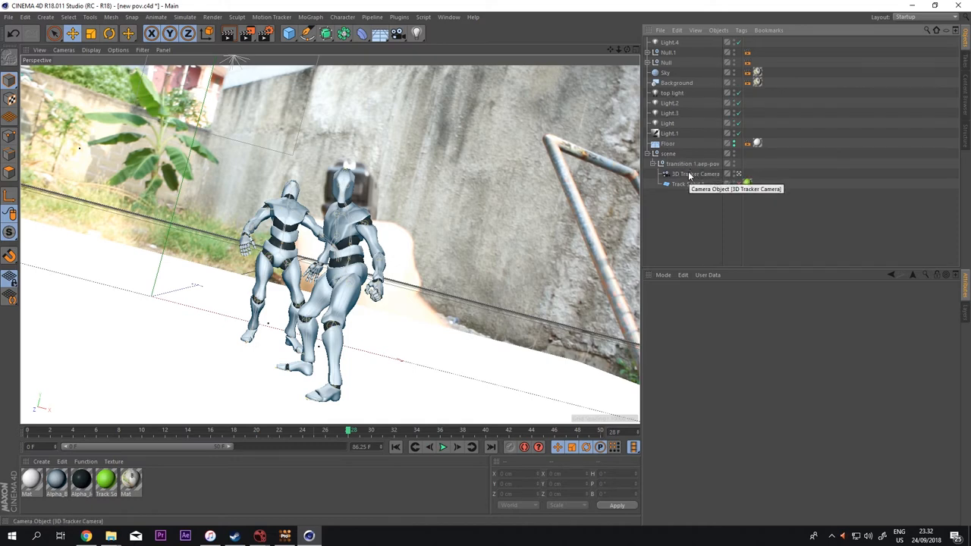
click(695, 173)
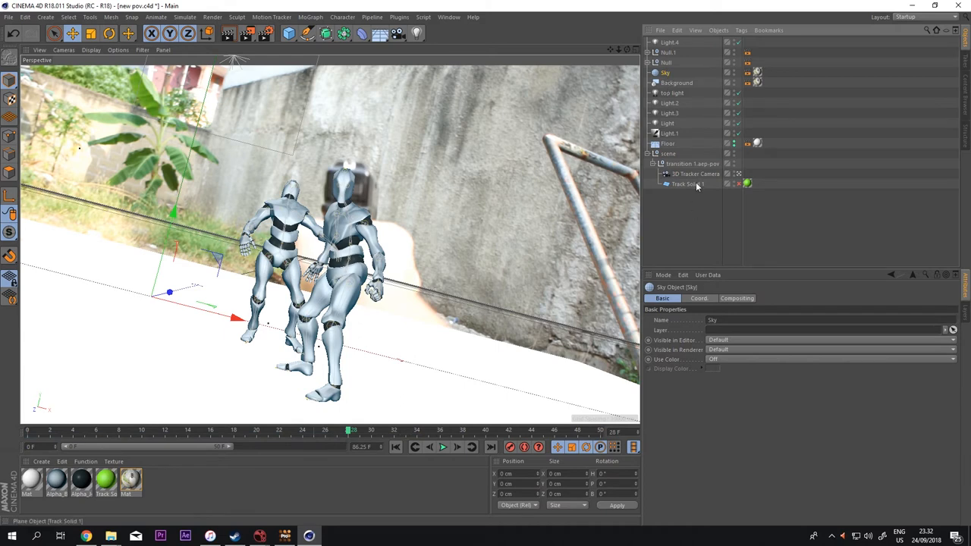
click(695, 173)
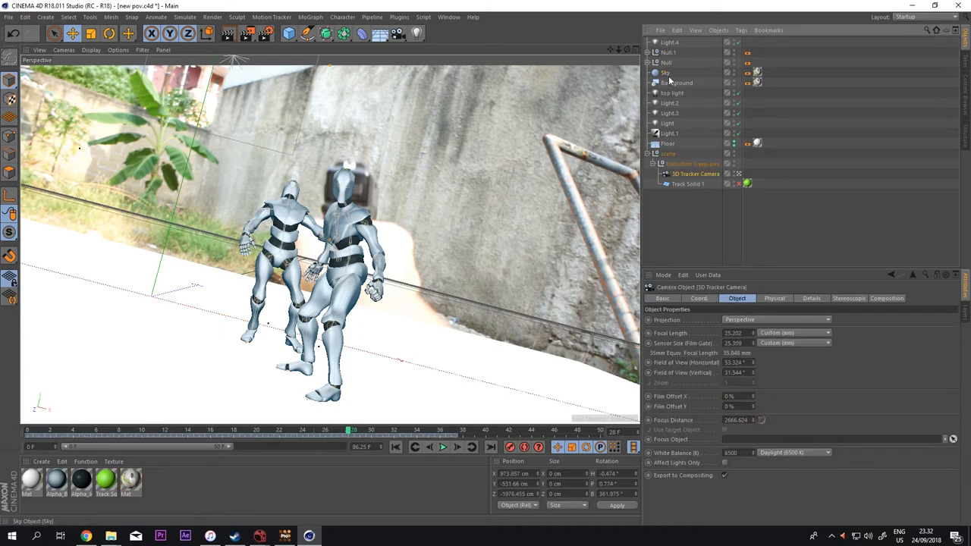
click(664, 73)
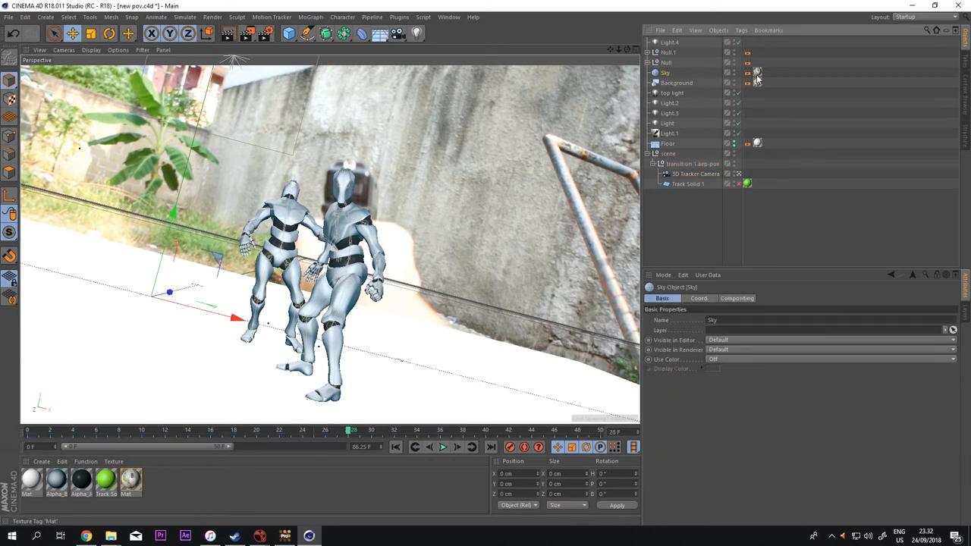
click(756, 82)
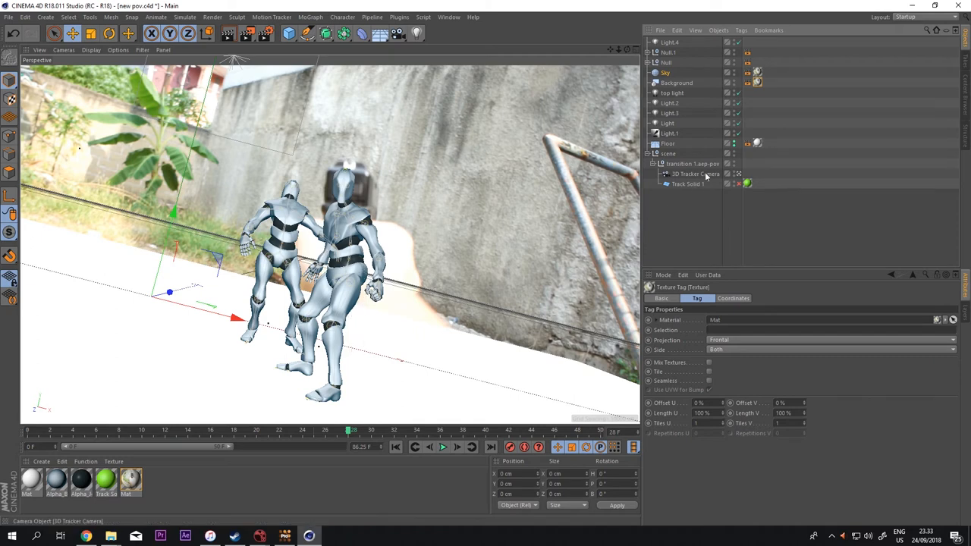
click(695, 172)
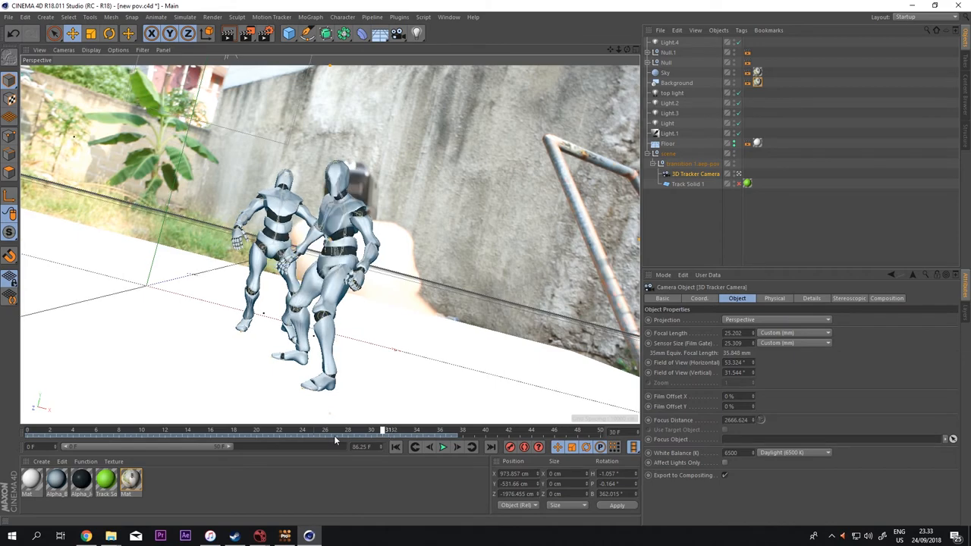
mouse_move(285, 537)
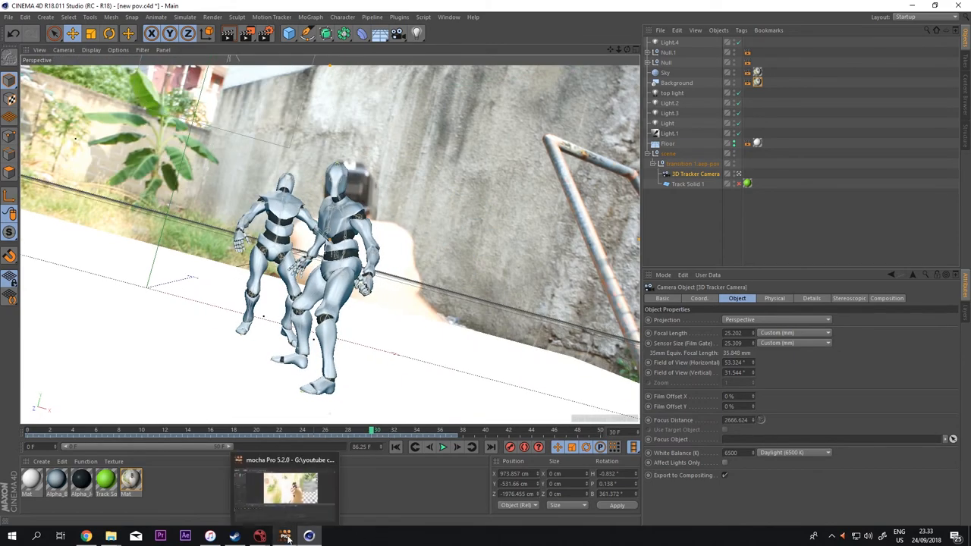
Review the floor layer's track in mocha Pro, then deselect it to see the checkerboard inserts
click(286, 537)
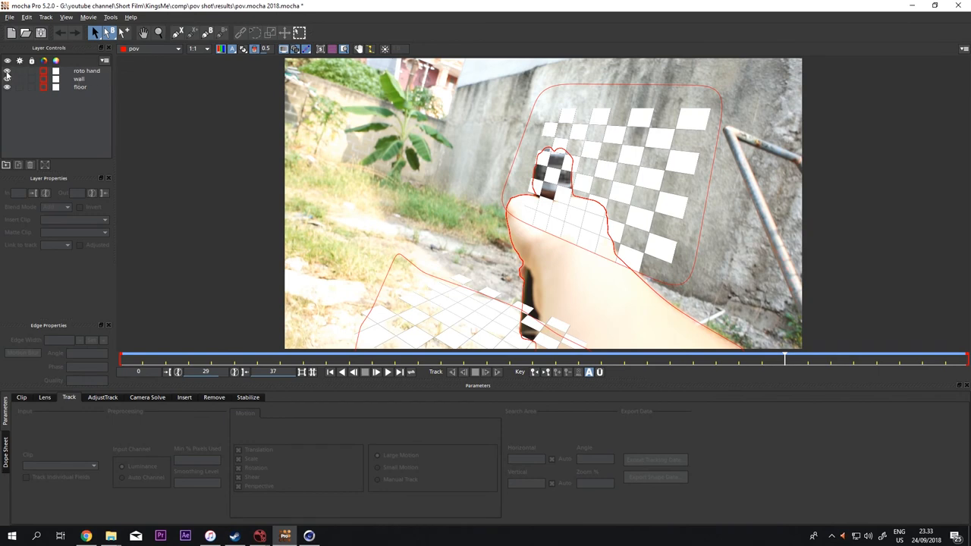
click(7, 72)
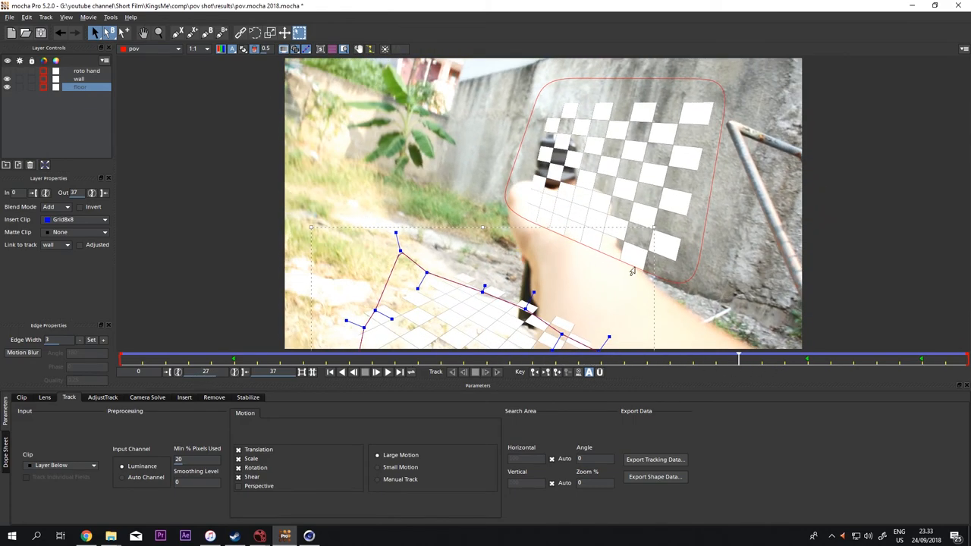
mouse_move(489, 138)
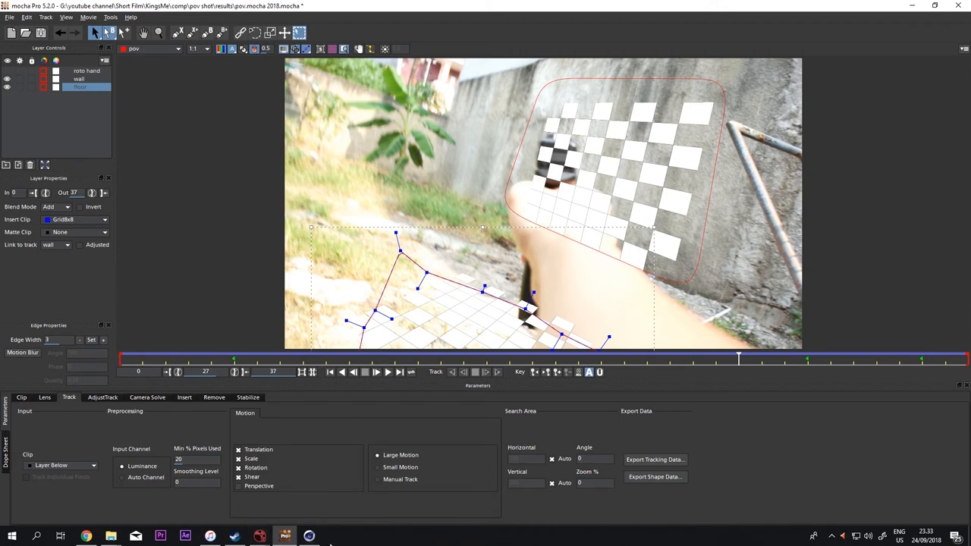
mouse_move(584, 306)
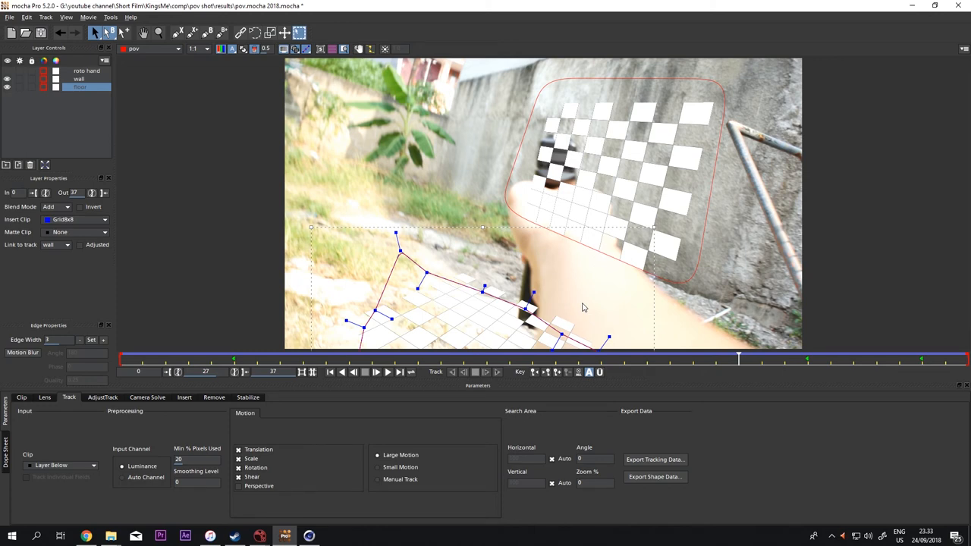
mouse_move(558, 156)
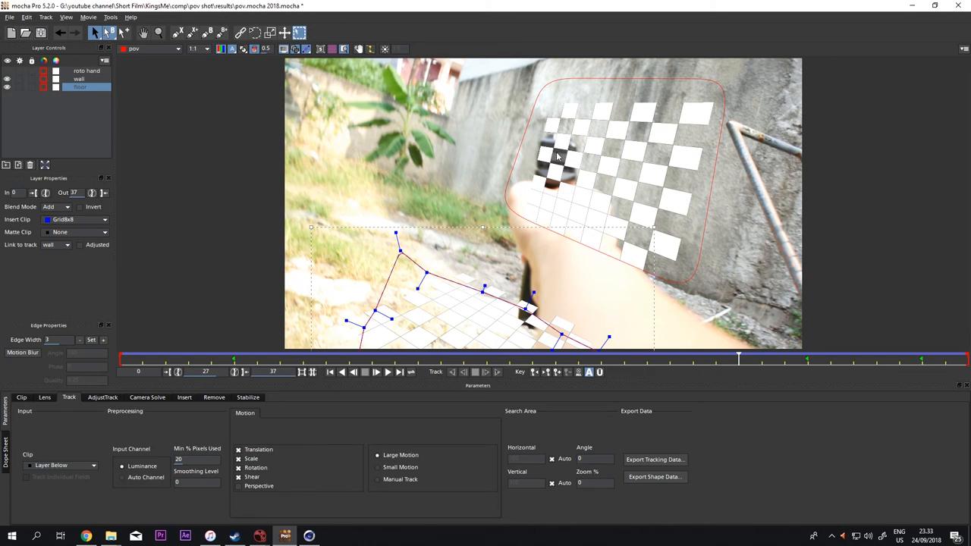
click(6, 79)
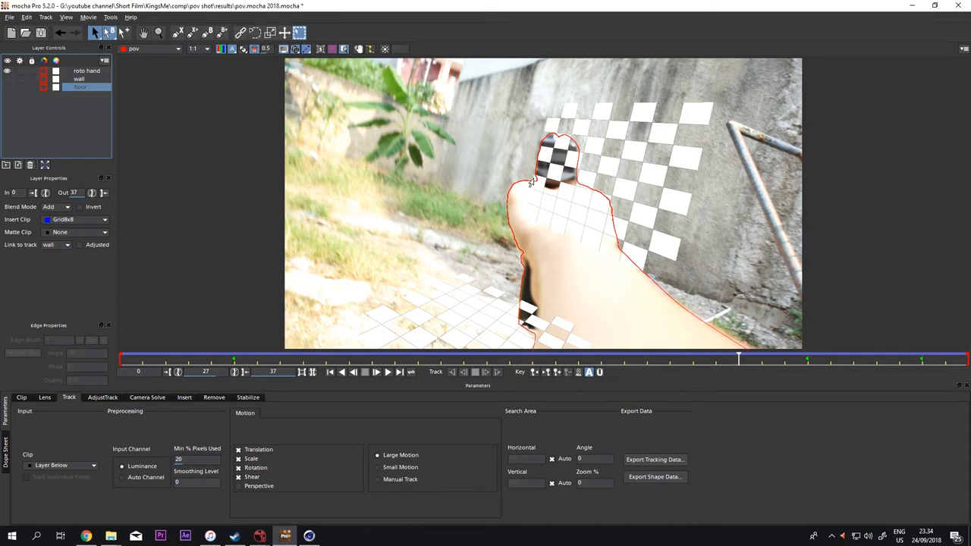
Review the robo hand roto layer on another frame in mocha Pro, then switch back to Nuke
click(85, 71)
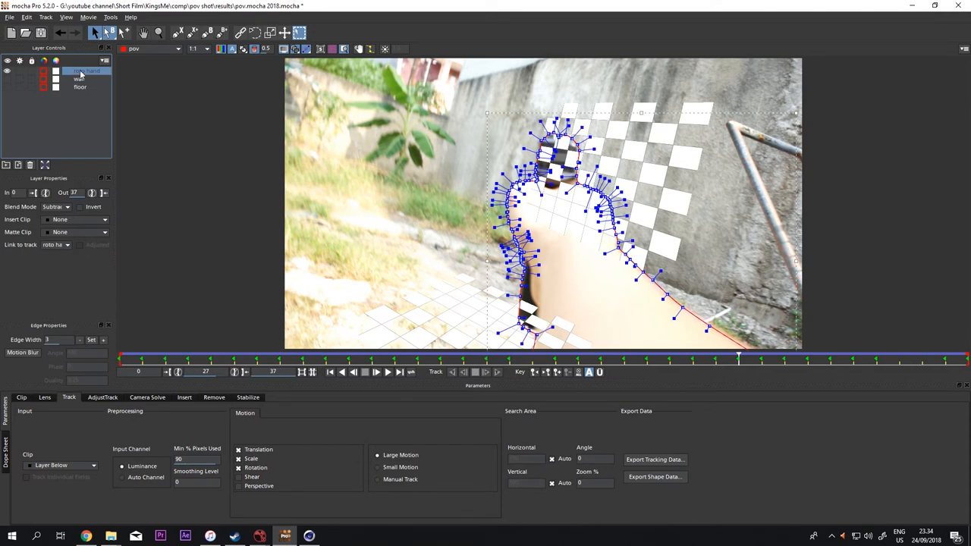
mouse_move(145, 364)
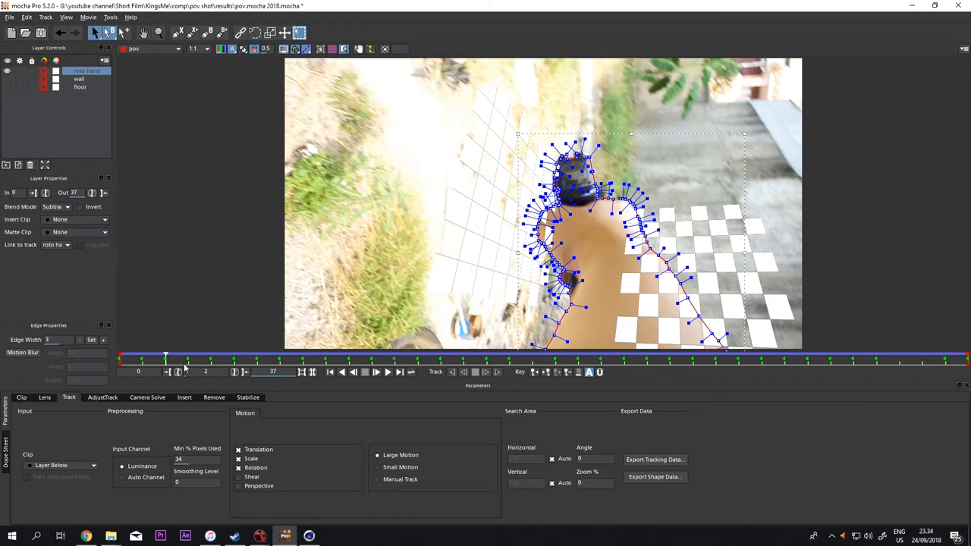
mouse_move(188, 366)
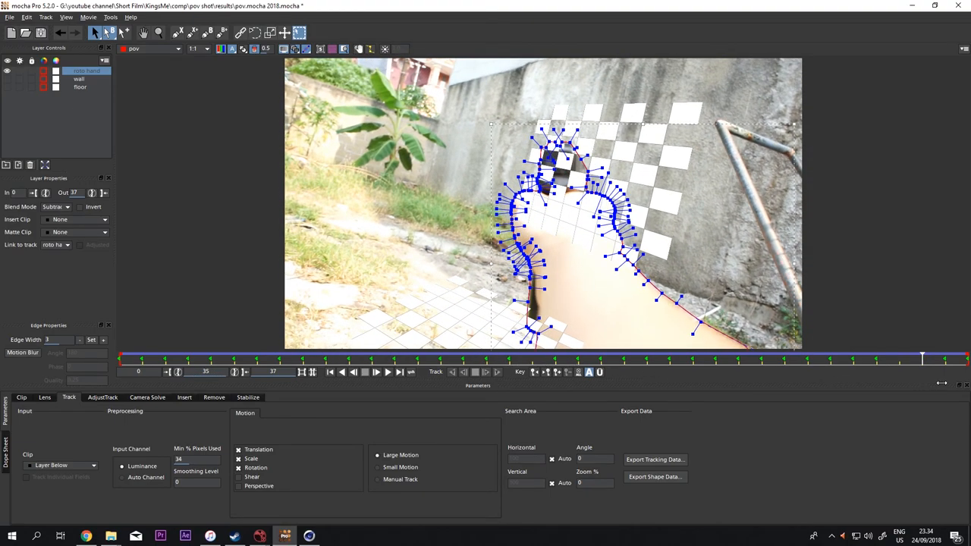
click(646, 359)
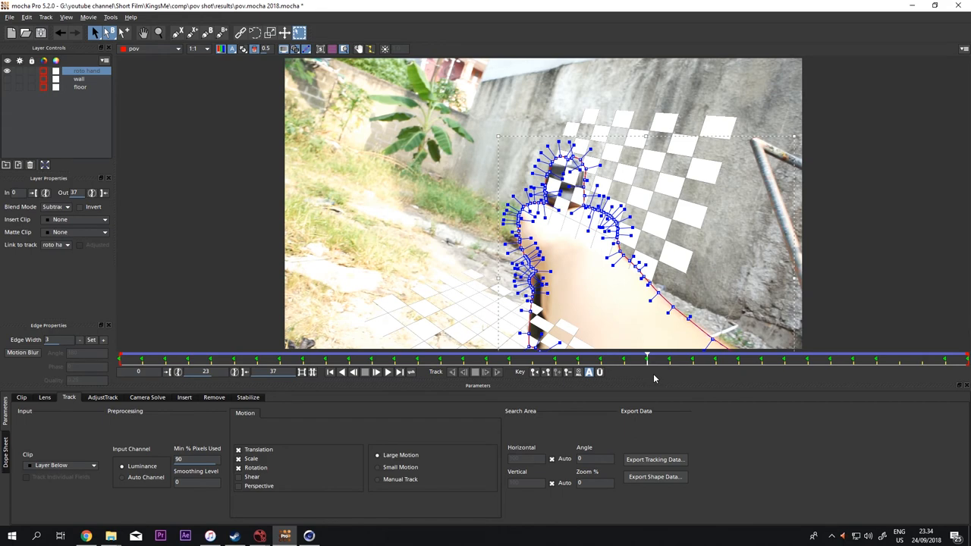
mouse_move(491, 259)
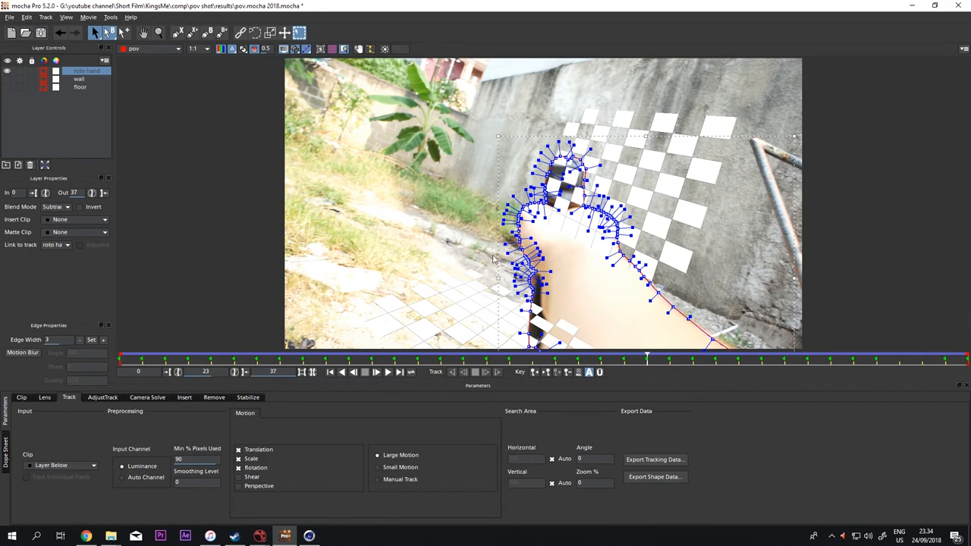
mouse_move(620, 160)
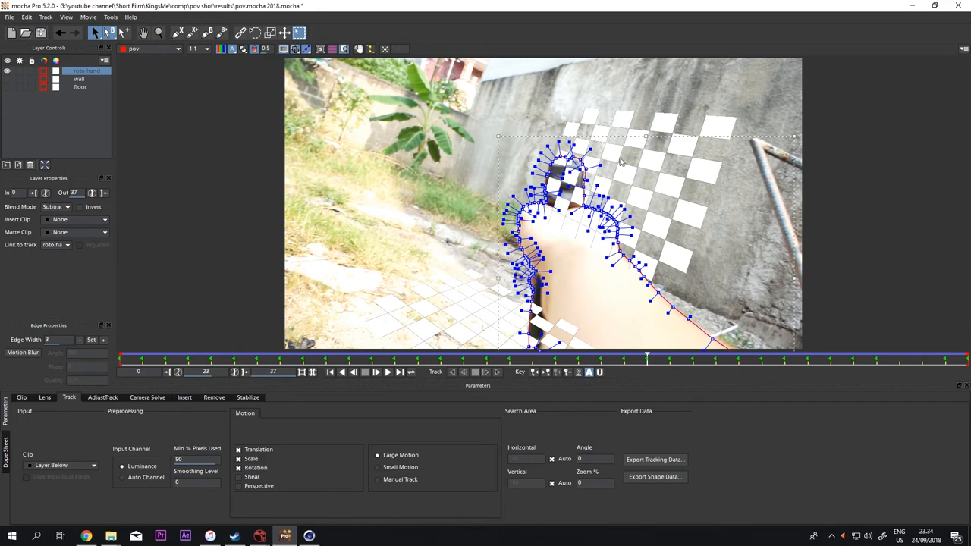
click(258, 537)
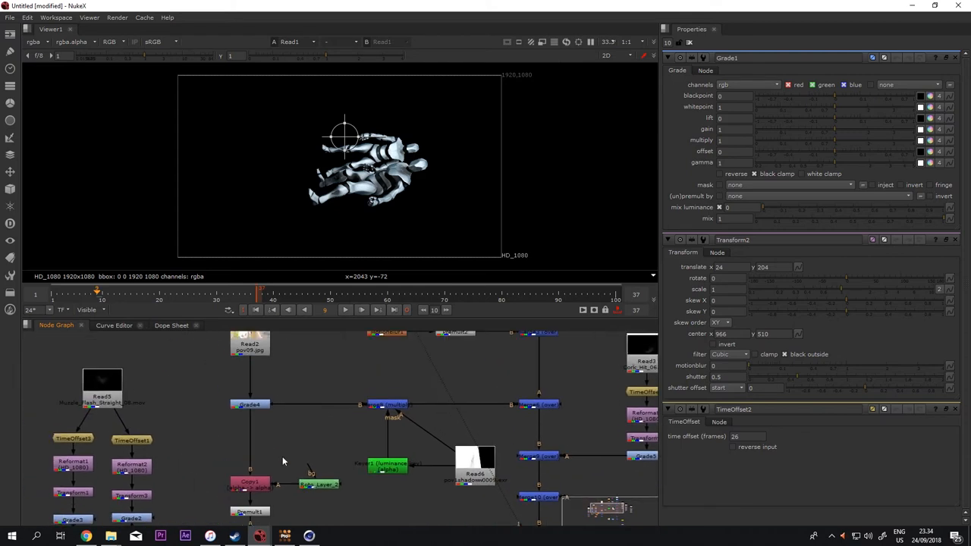
View the Premult1 hand plate isolated on black in the Viewer
click(249, 343)
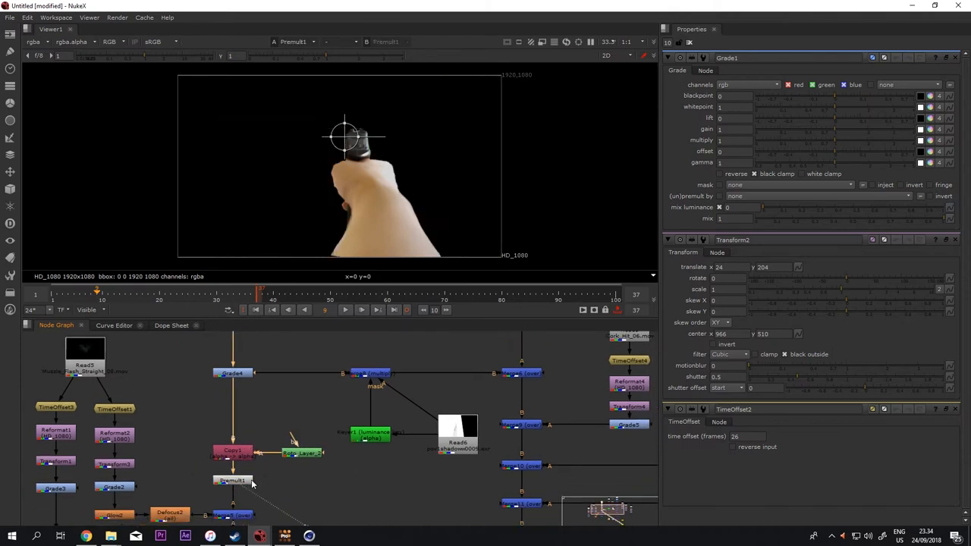
mouse_move(361, 291)
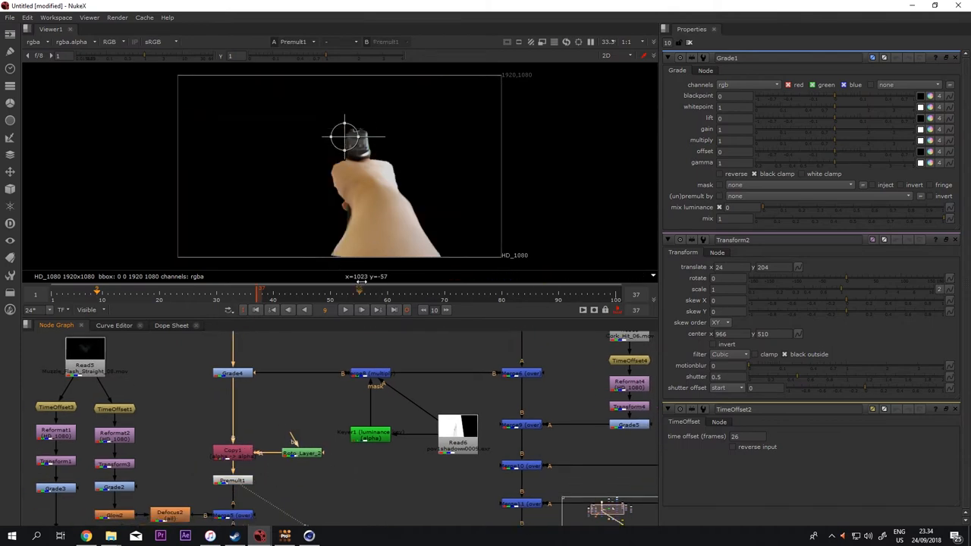
mouse_move(320, 185)
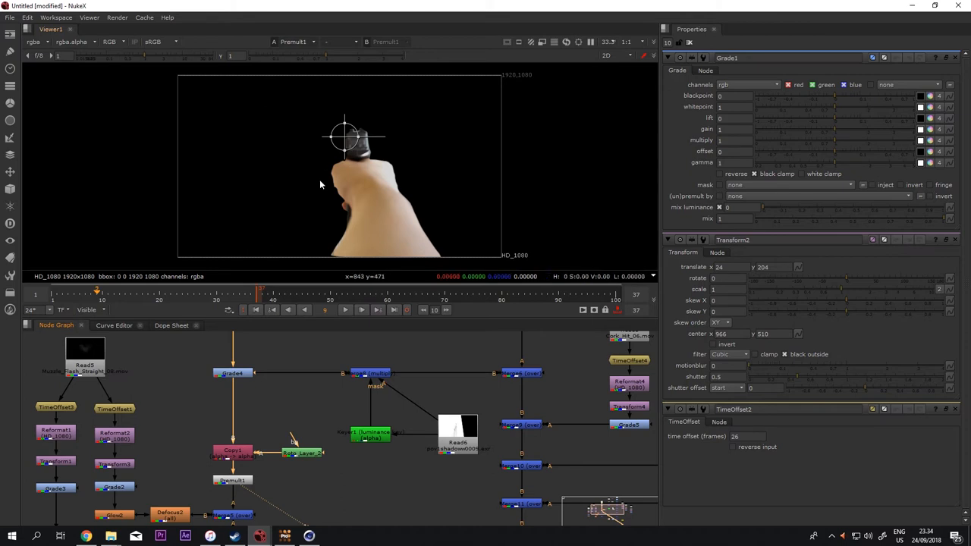
mouse_move(337, 245)
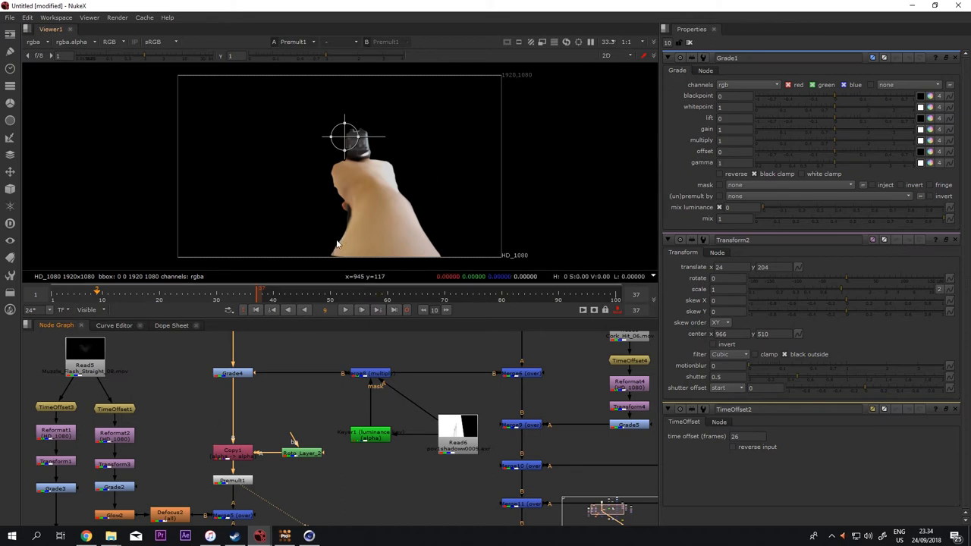
mouse_move(368, 167)
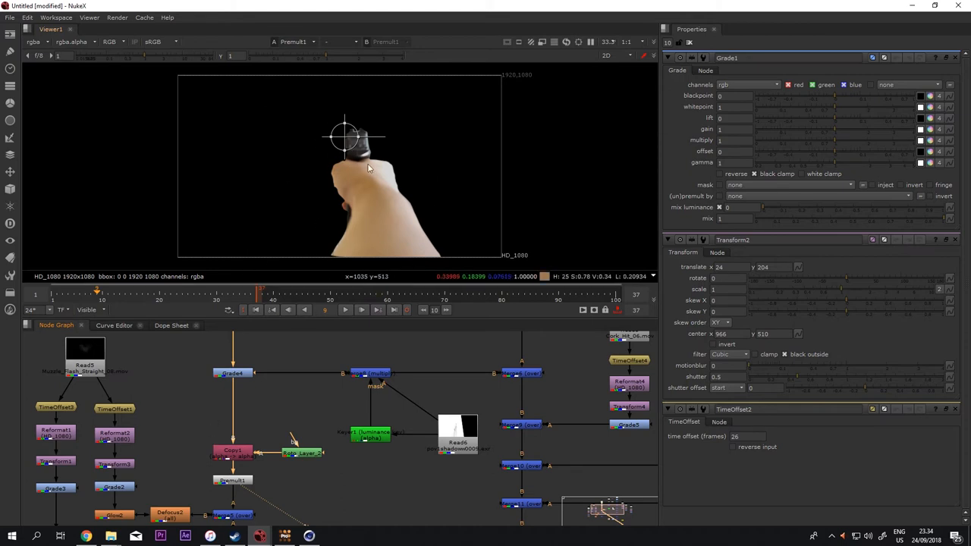
mouse_move(364, 129)
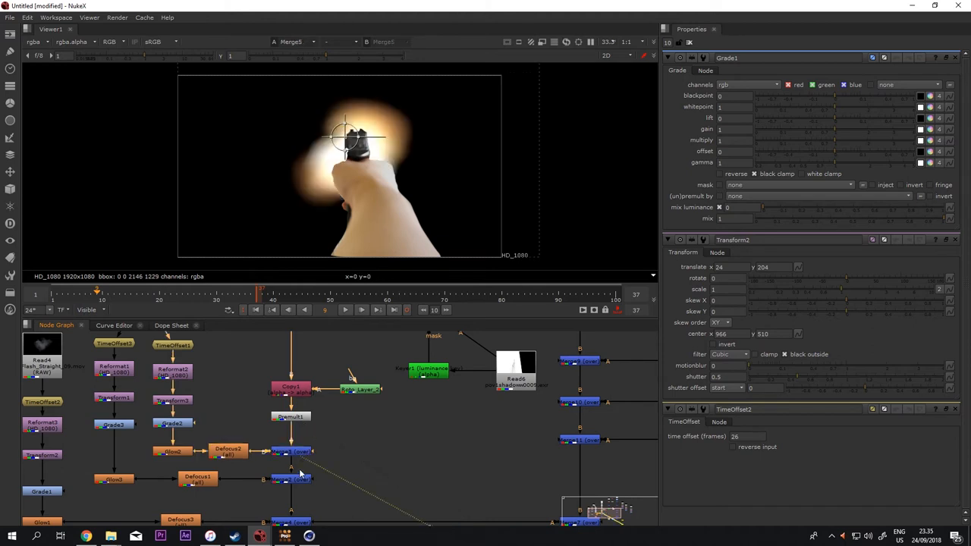
Fit the whole node tree in the Node Graph to reach the robot render branch
click(288, 479)
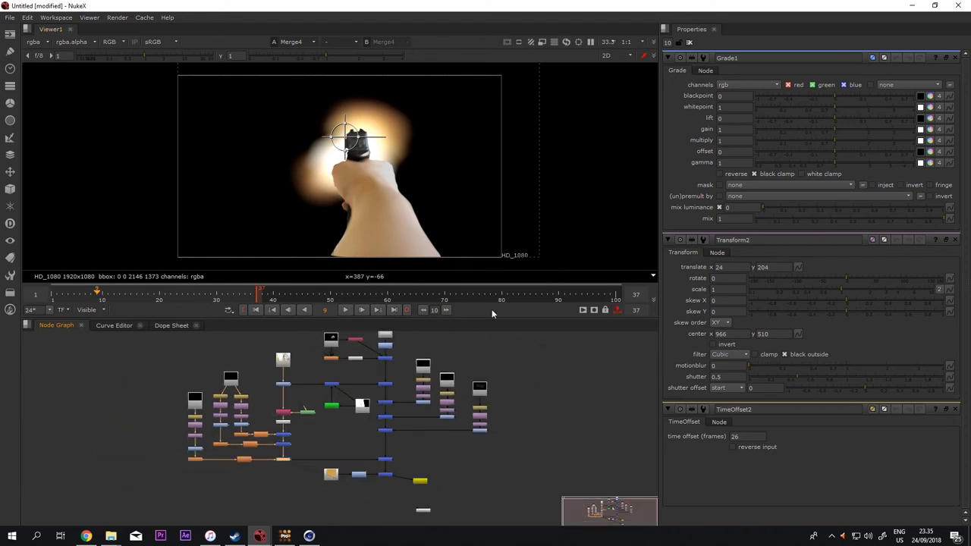
mouse_move(322, 416)
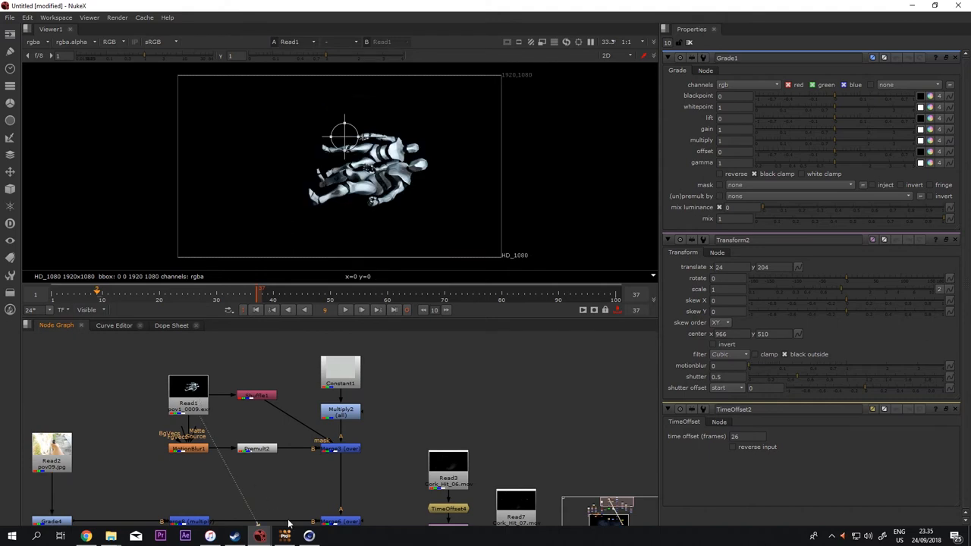
mouse_move(215, 391)
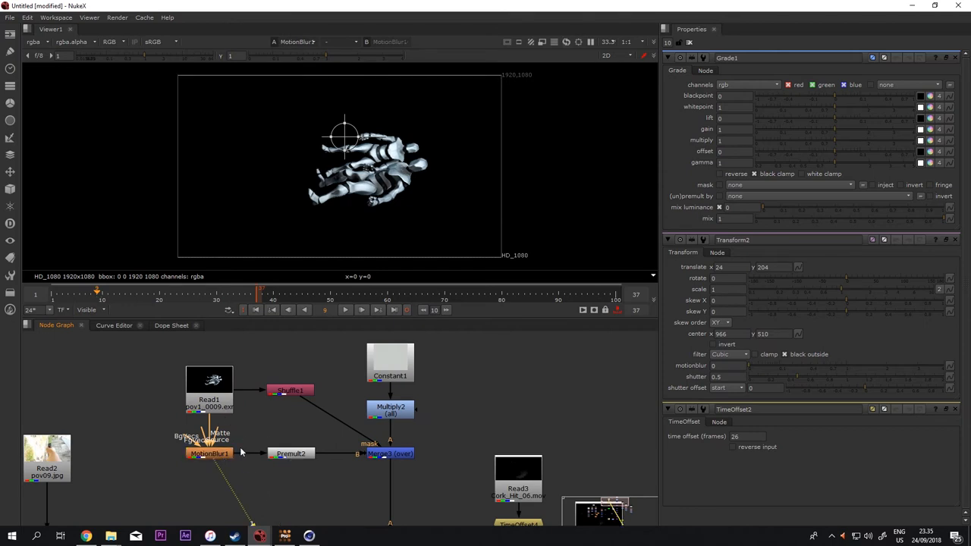
mouse_move(279, 427)
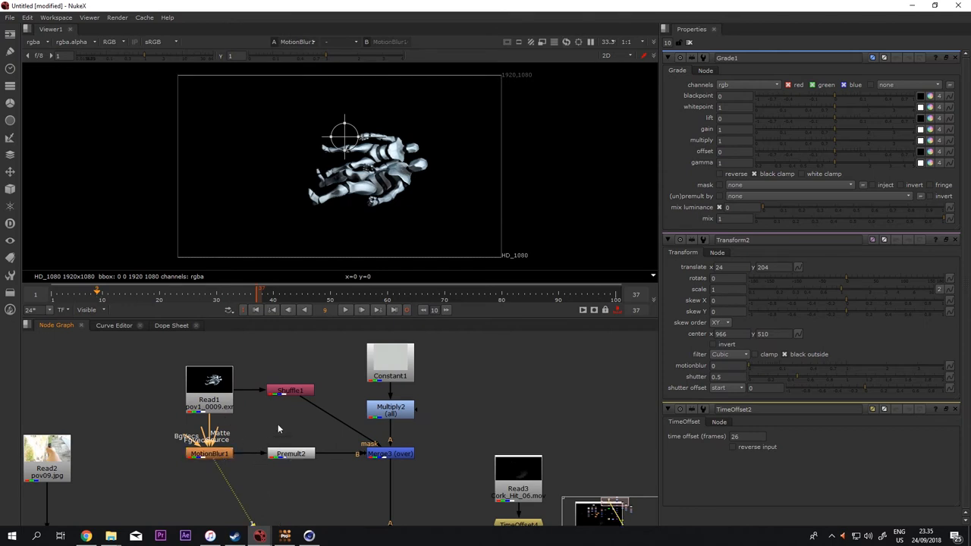
View the Shuffle node's white robot alpha silhouette and select it with its settings open
click(291, 390)
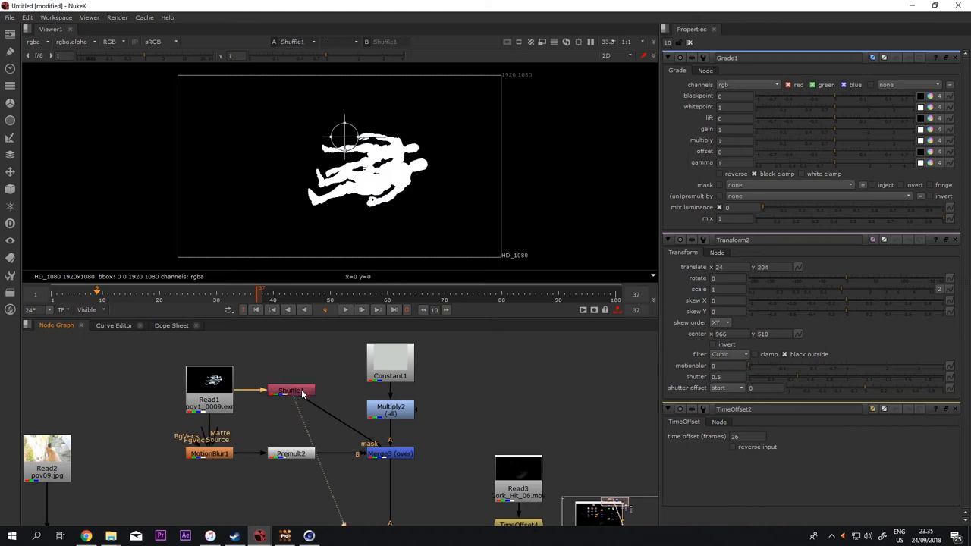
click(291, 390)
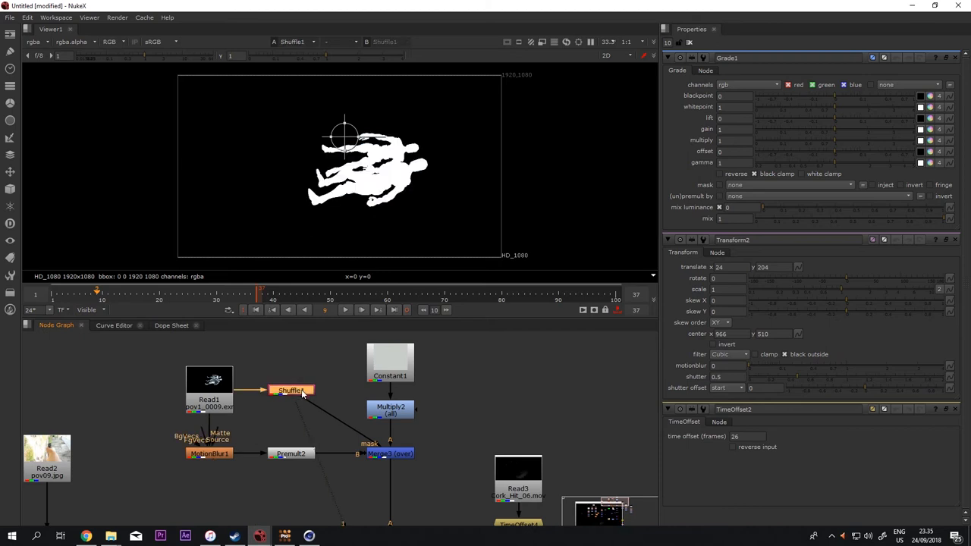
click(291, 389)
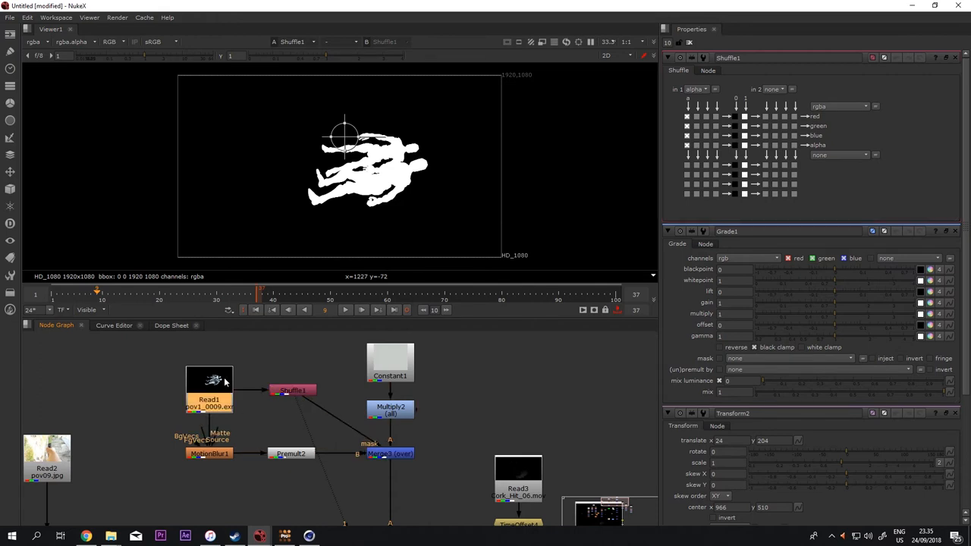
mouse_move(273, 287)
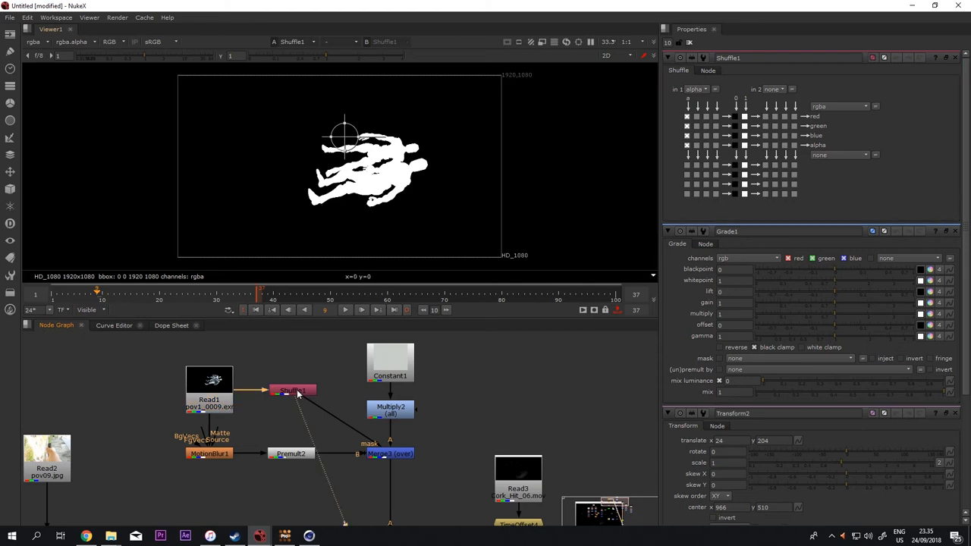
mouse_move(304, 394)
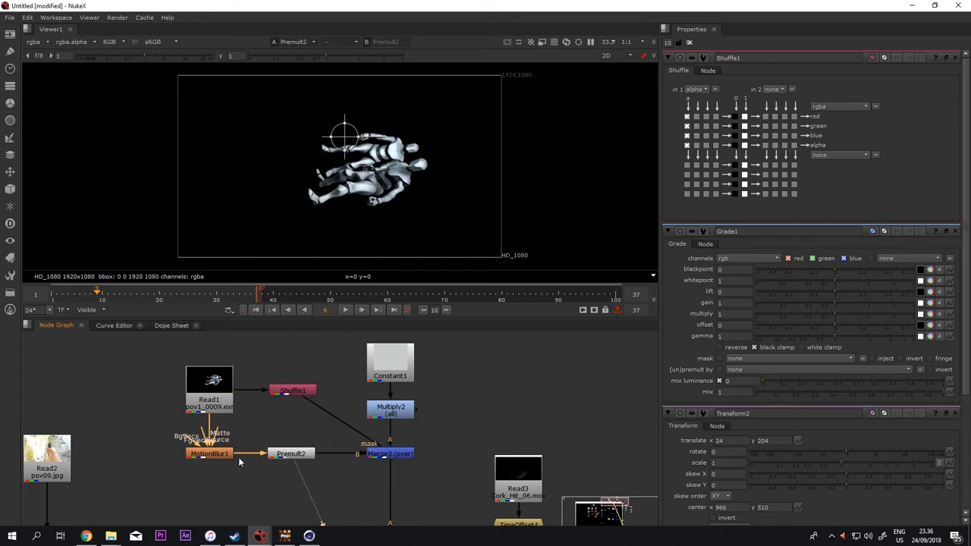
View MotionBlur1 and the robot Merge2 output, then select the Constant1 colour node
click(209, 452)
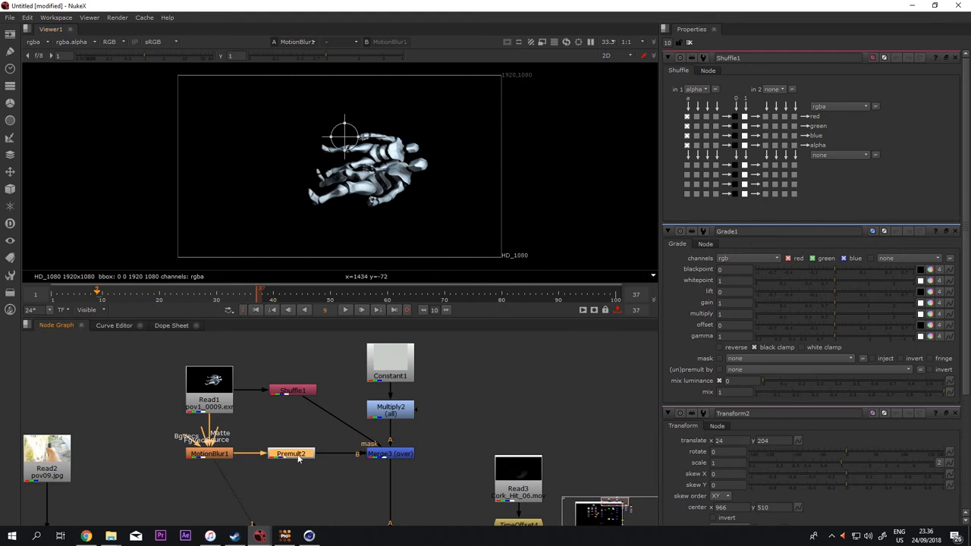
click(390, 452)
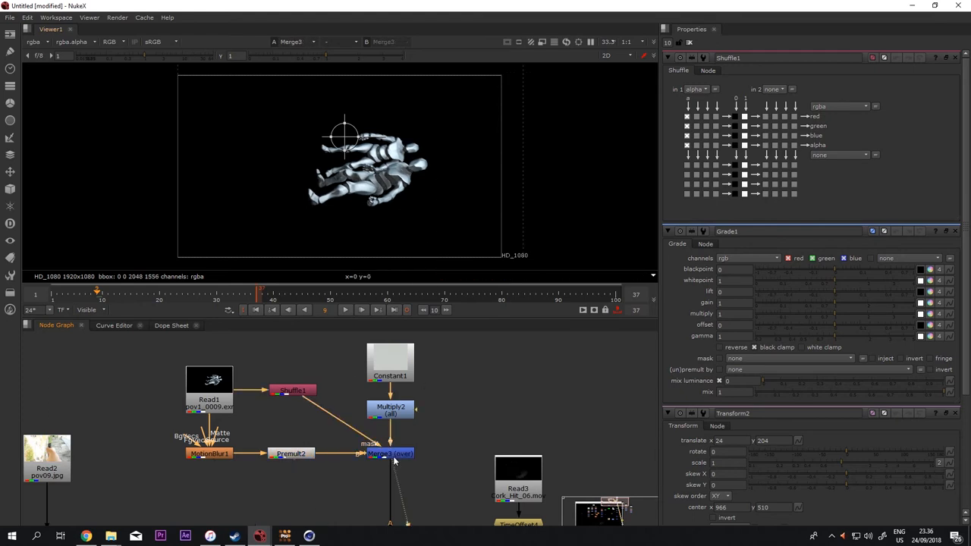
click(390, 364)
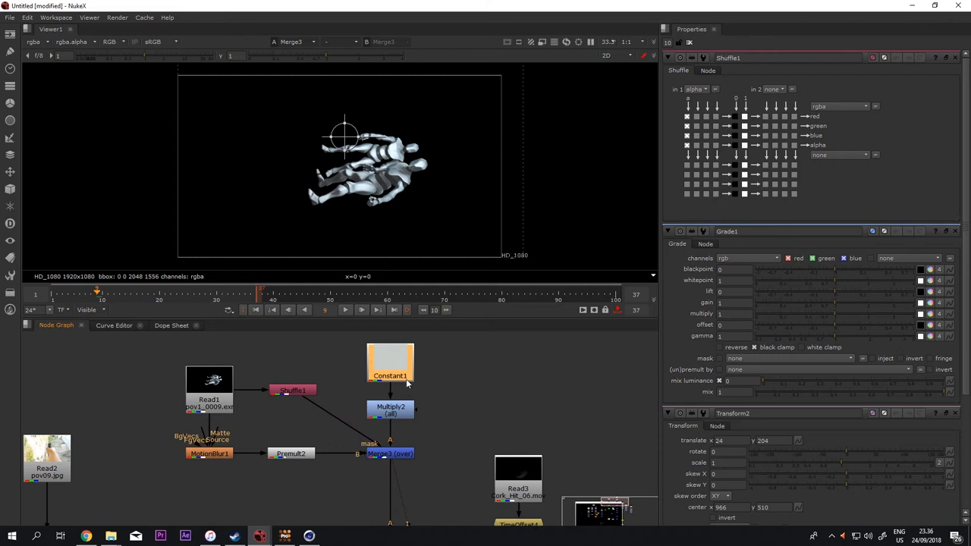
mouse_move(402, 361)
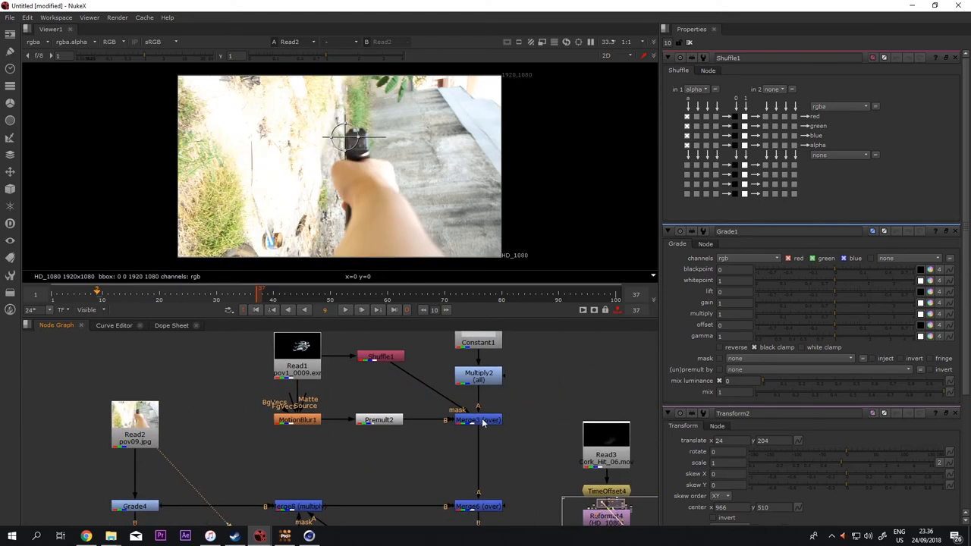
Open the Multiply2 settings and view the original handheld gun plate from Read2
click(478, 419)
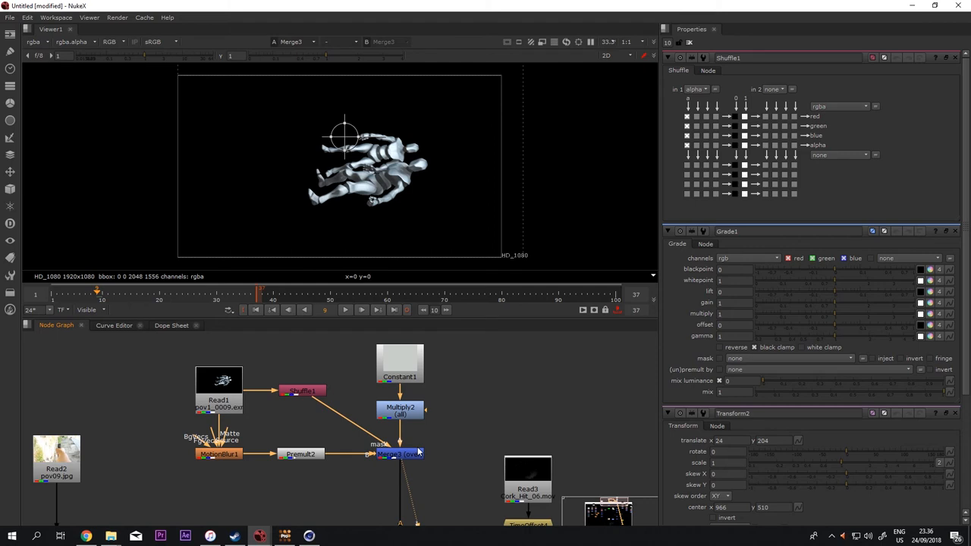
click(401, 410)
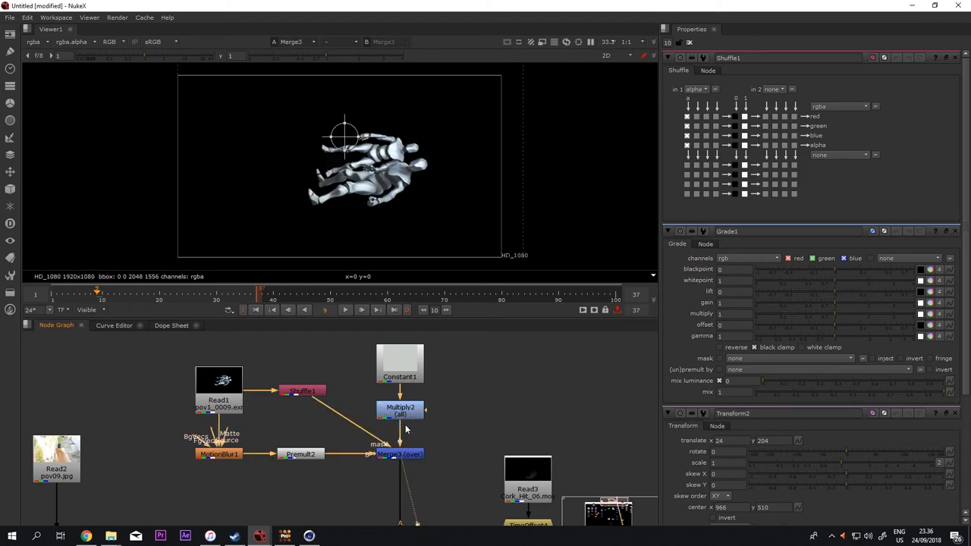
click(400, 406)
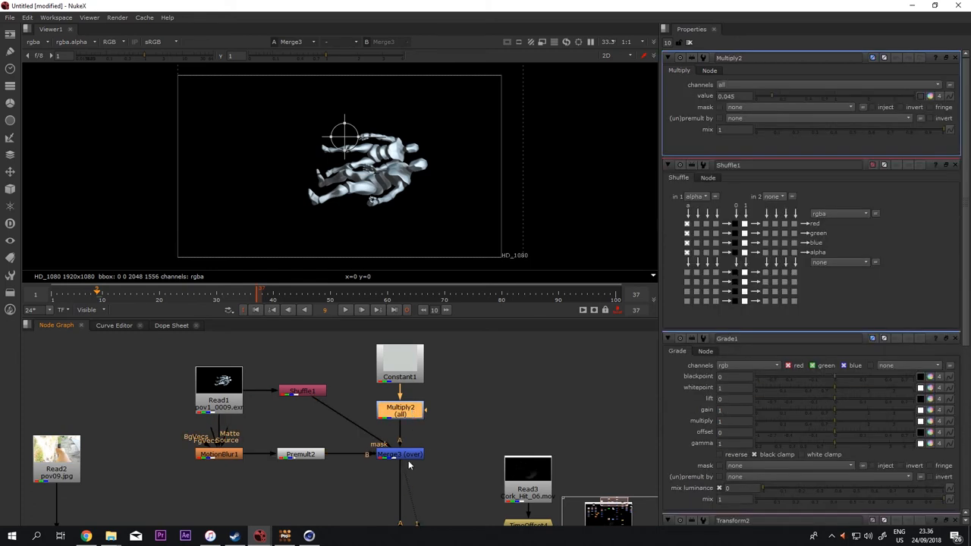
mouse_move(341, 249)
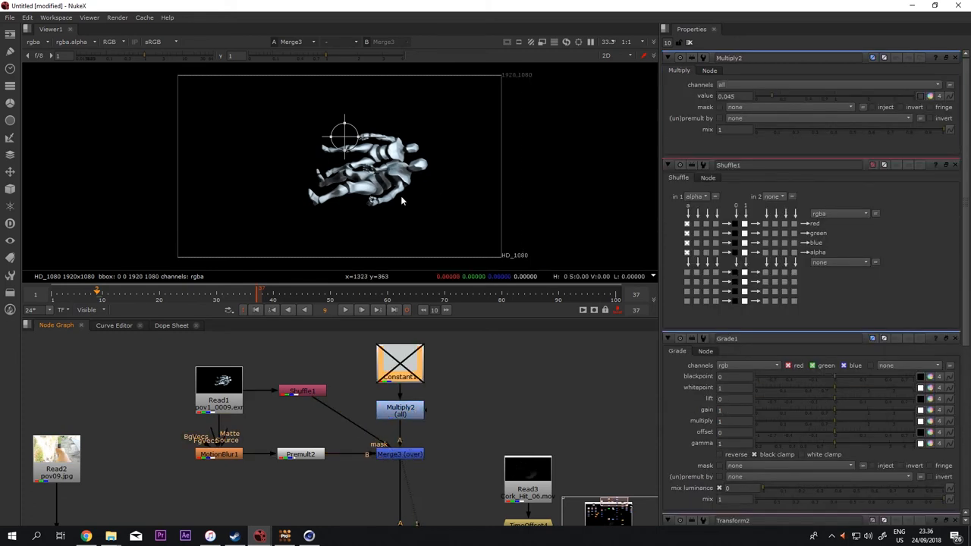
click(57, 458)
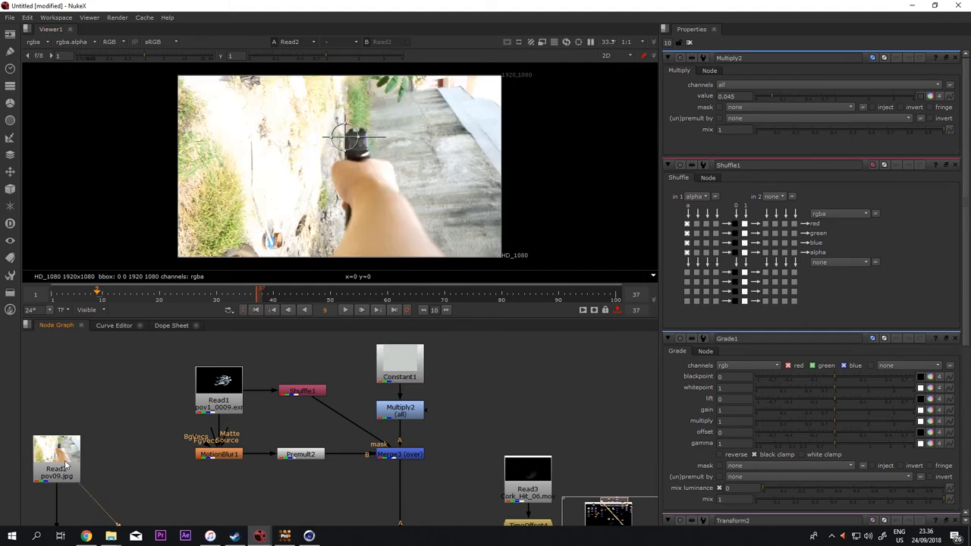
mouse_move(296, 58)
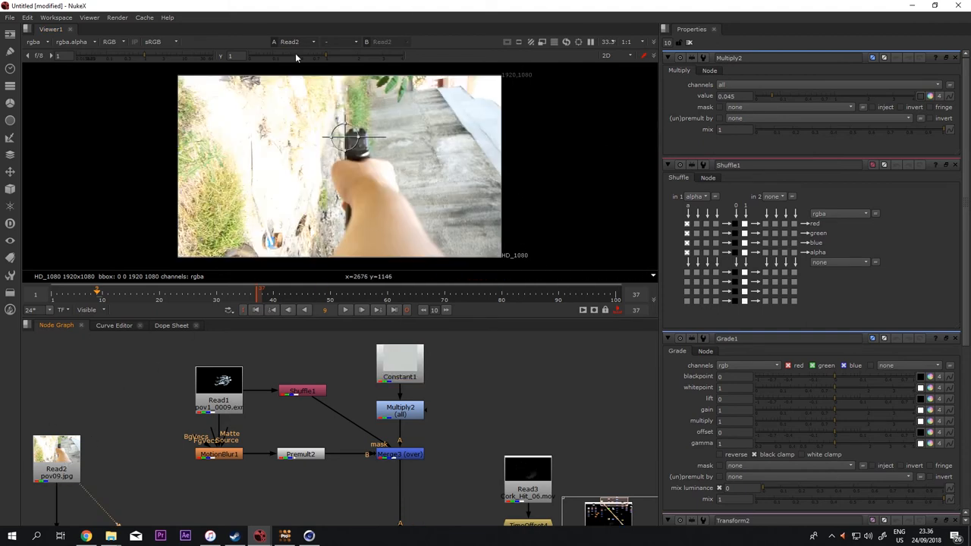
View the shadow branch nodes, then the merge showing the muzzle flash and debris at the gun
click(400, 454)
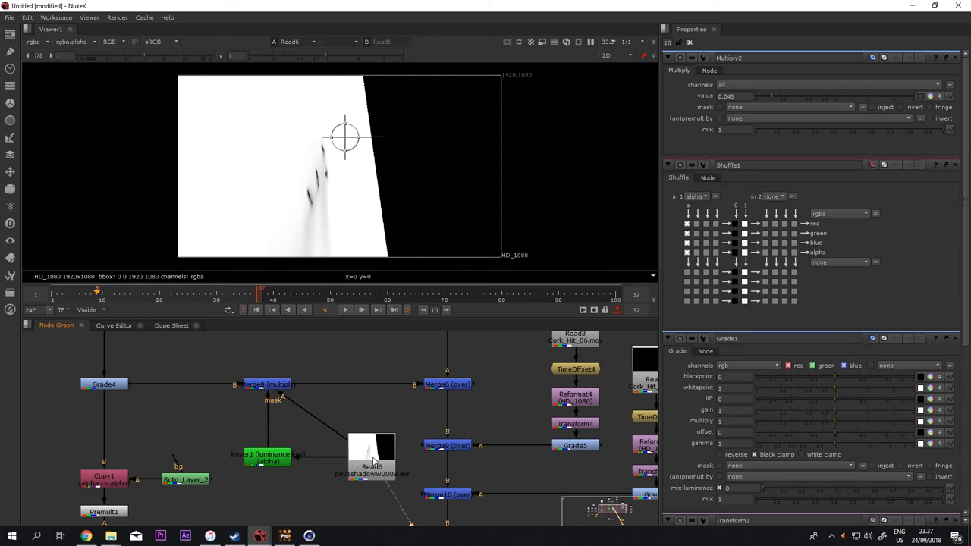
click(267, 383)
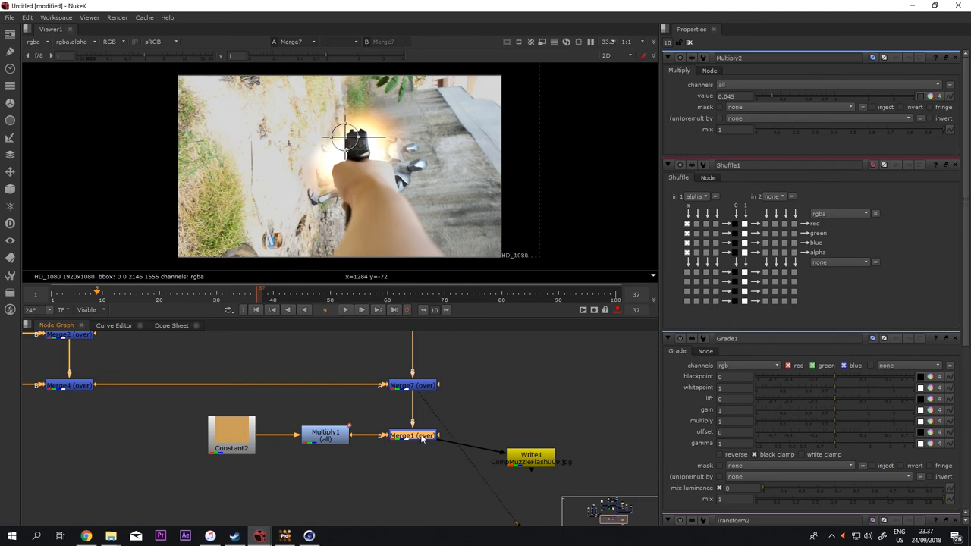
mouse_move(415, 413)
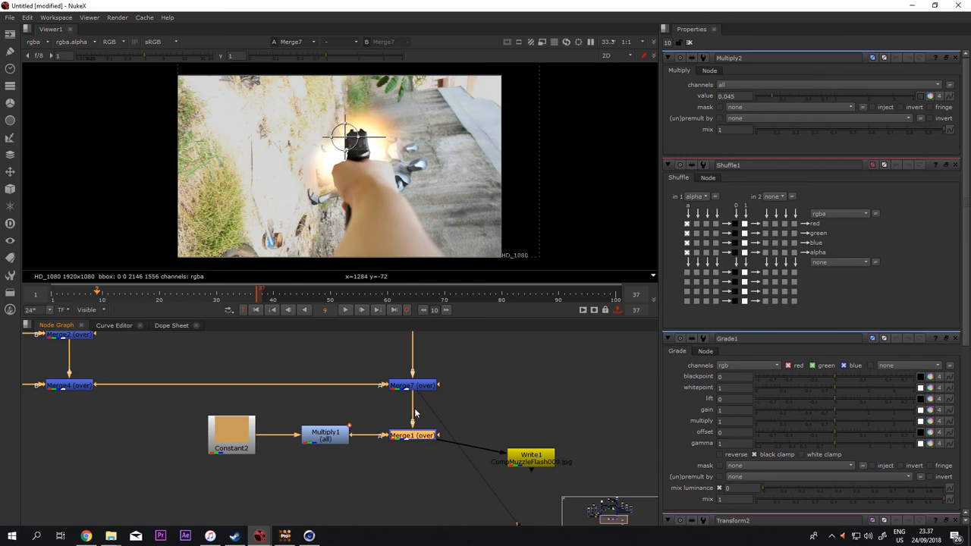
View Multiply1's flat orange glow tint, then open the glow Merge node's settings and view it
click(412, 434)
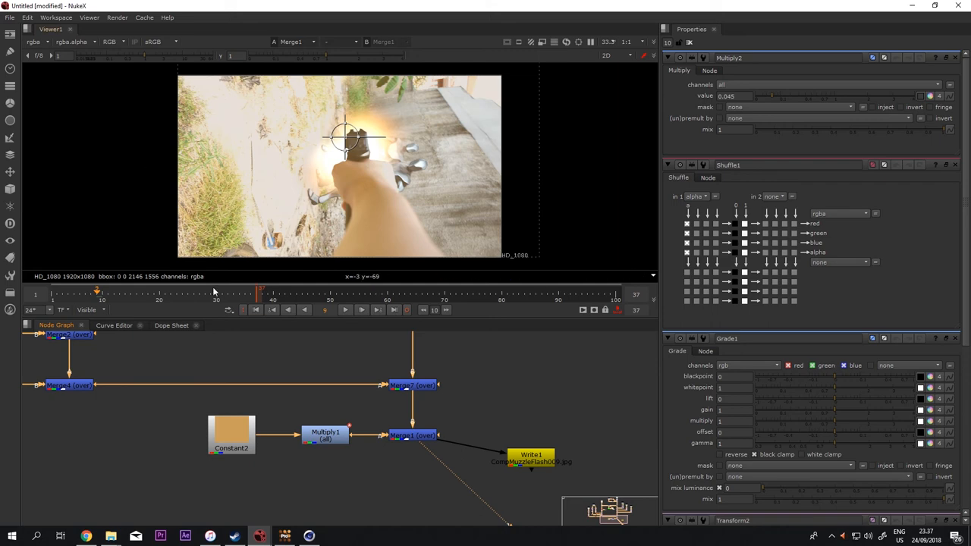
mouse_move(307, 312)
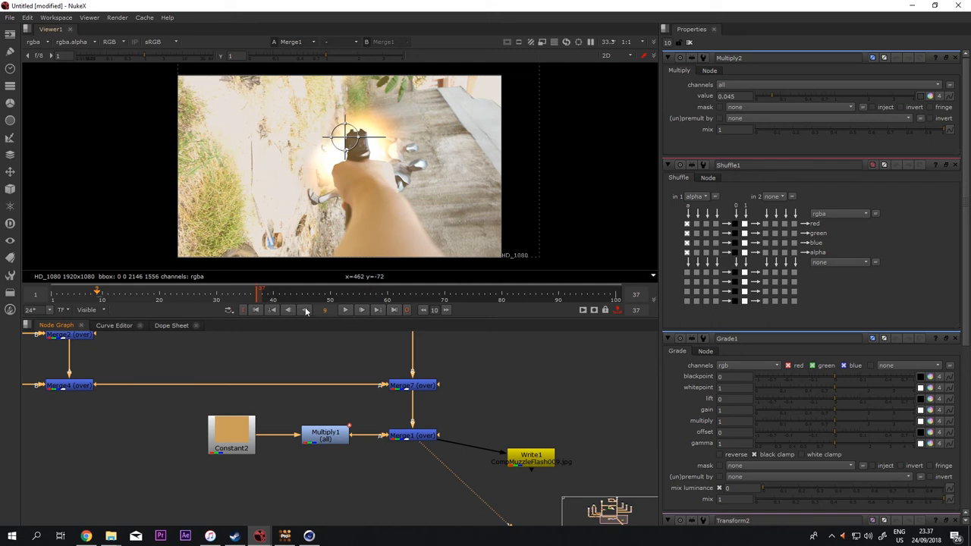
mouse_move(252, 430)
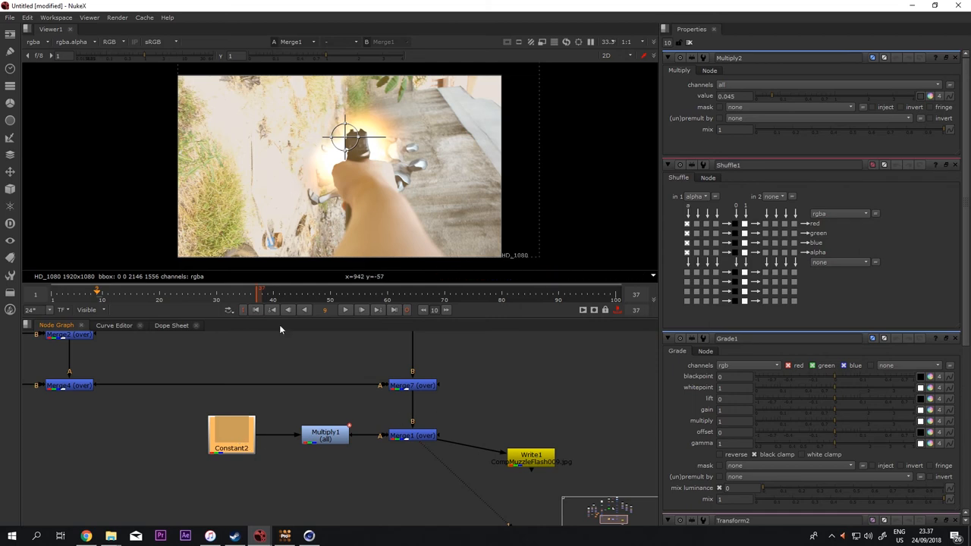
click(231, 436)
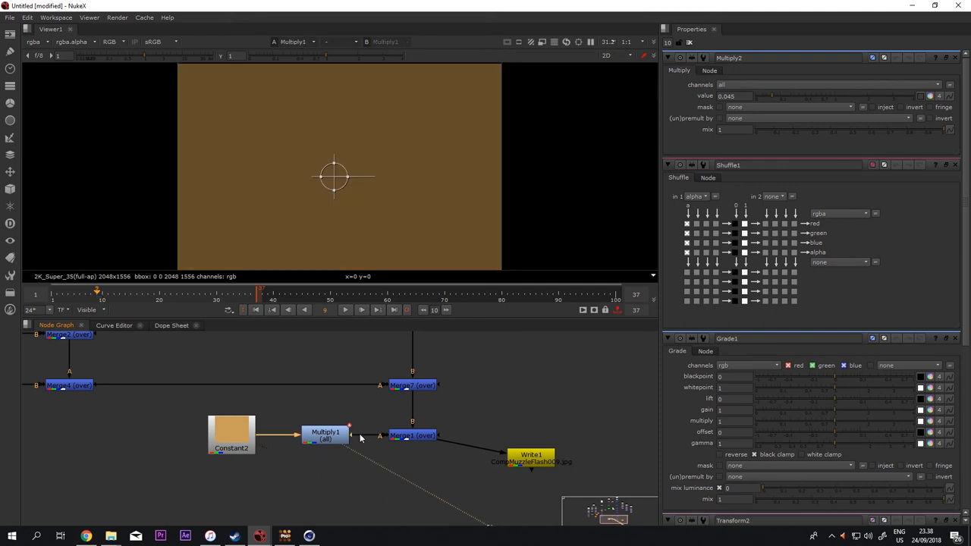
click(412, 434)
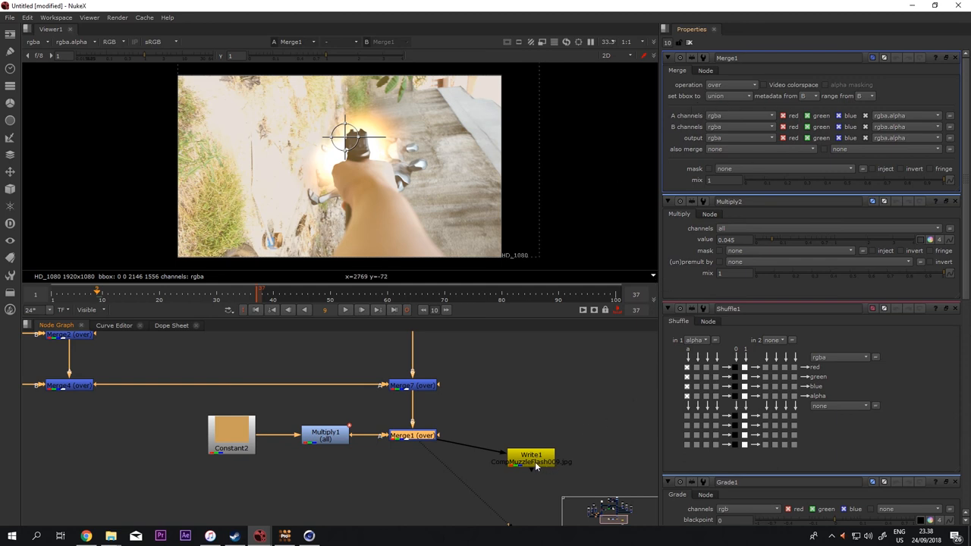
Open and close the script's Current Info dialog with the whole tree zoomed out
click(531, 455)
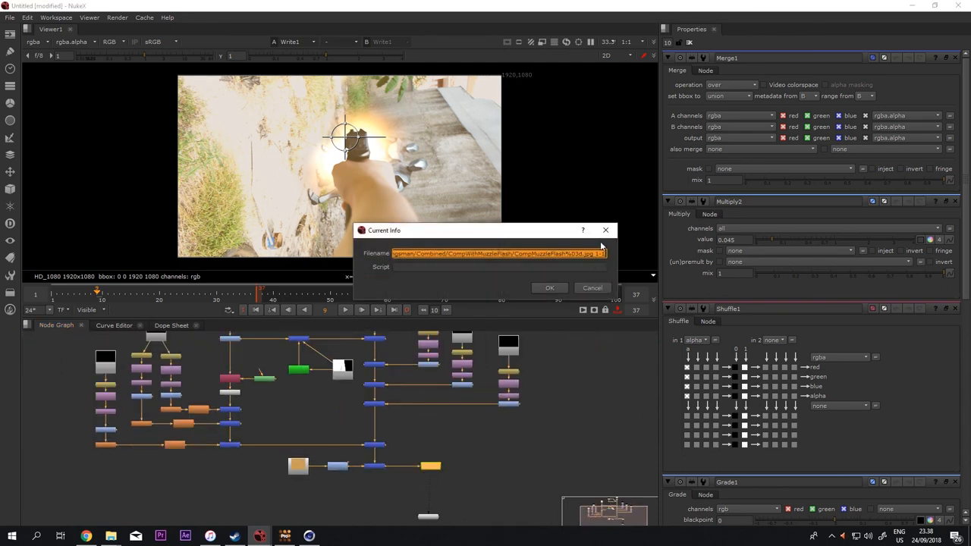
click(591, 288)
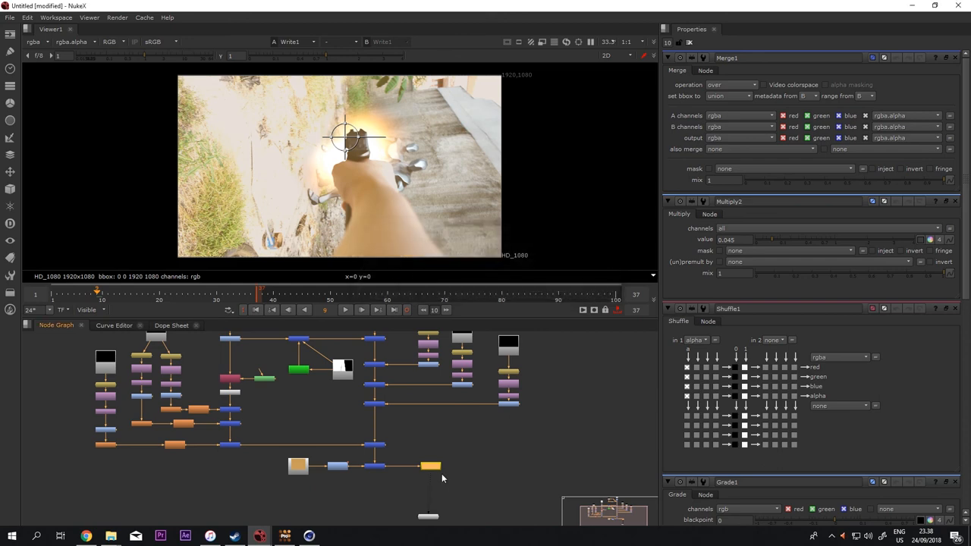
mouse_move(437, 484)
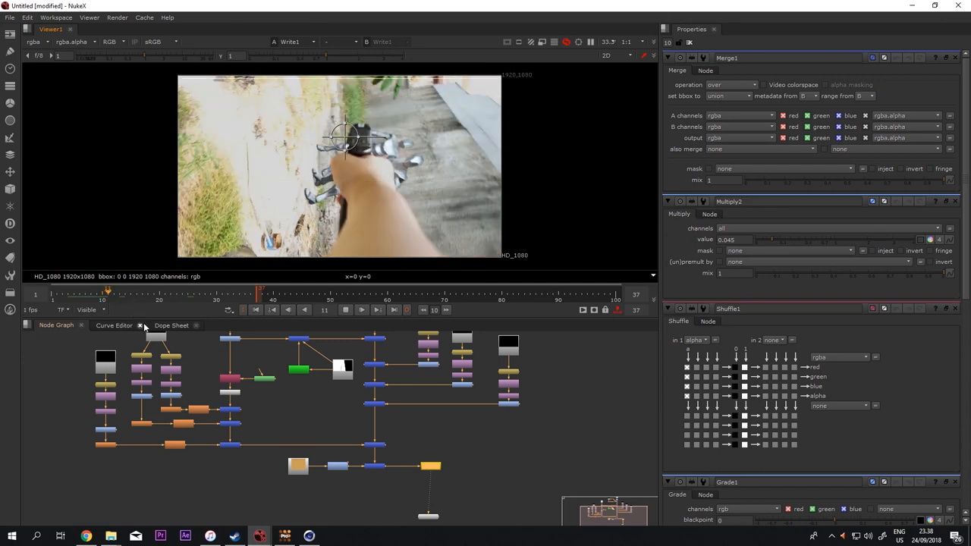
Play the composite forward a few frames and stop on the robots clambering over the hand
click(143, 293)
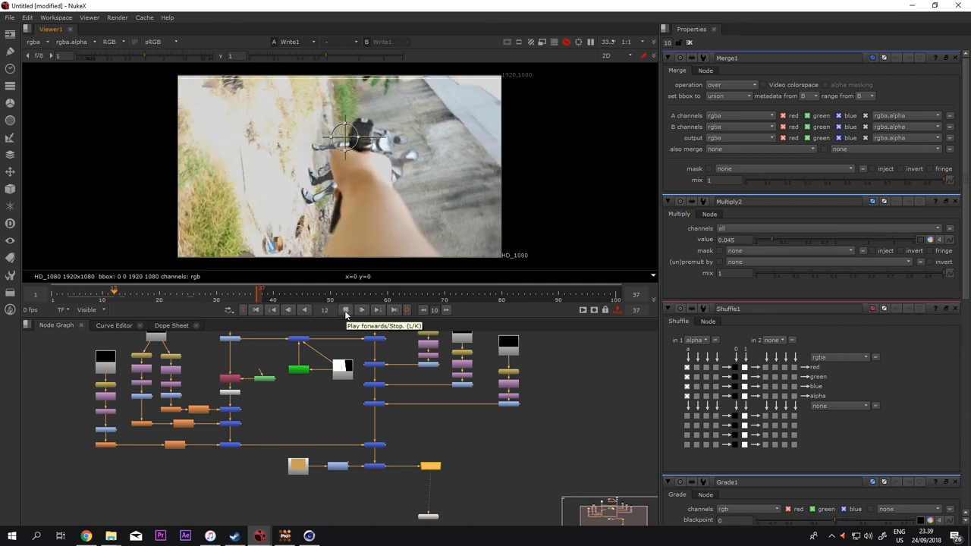
click(361, 309)
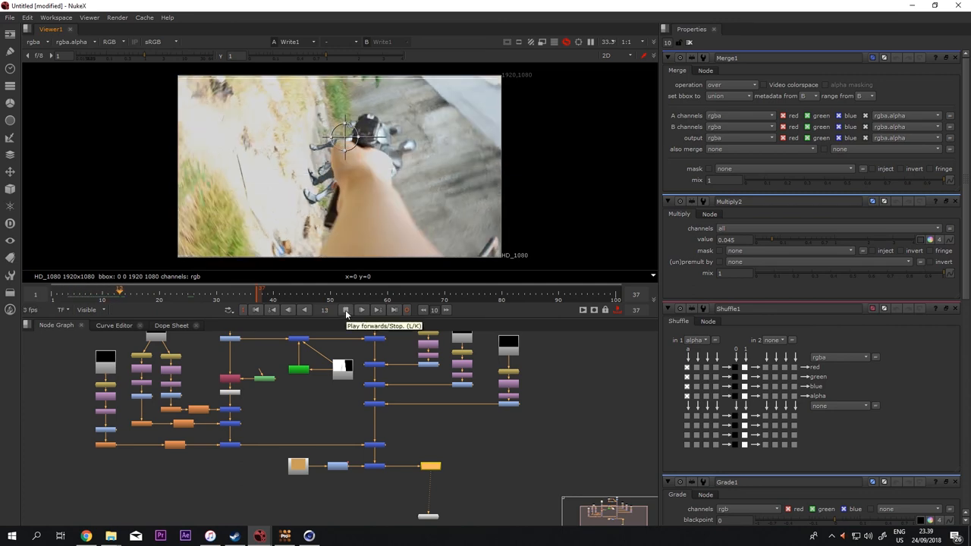
click(346, 309)
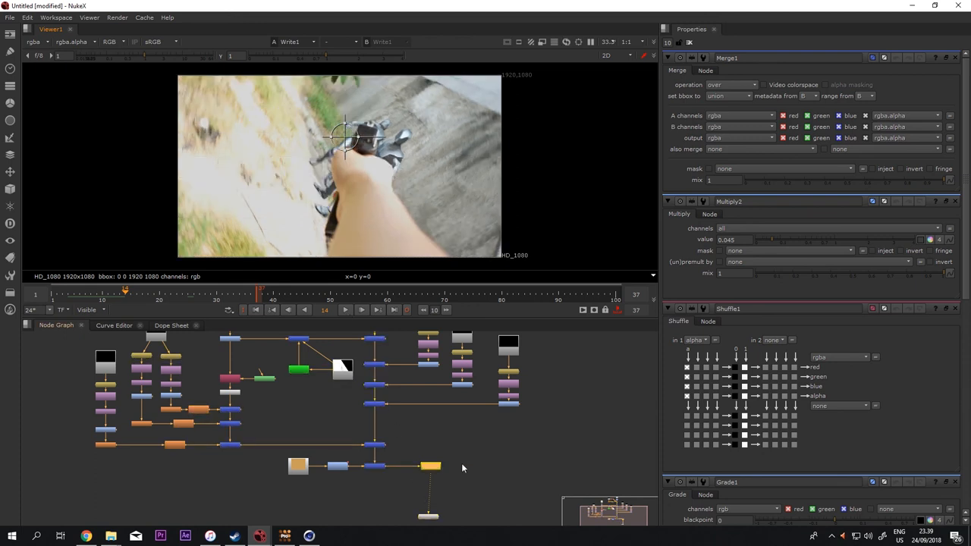
mouse_move(351, 317)
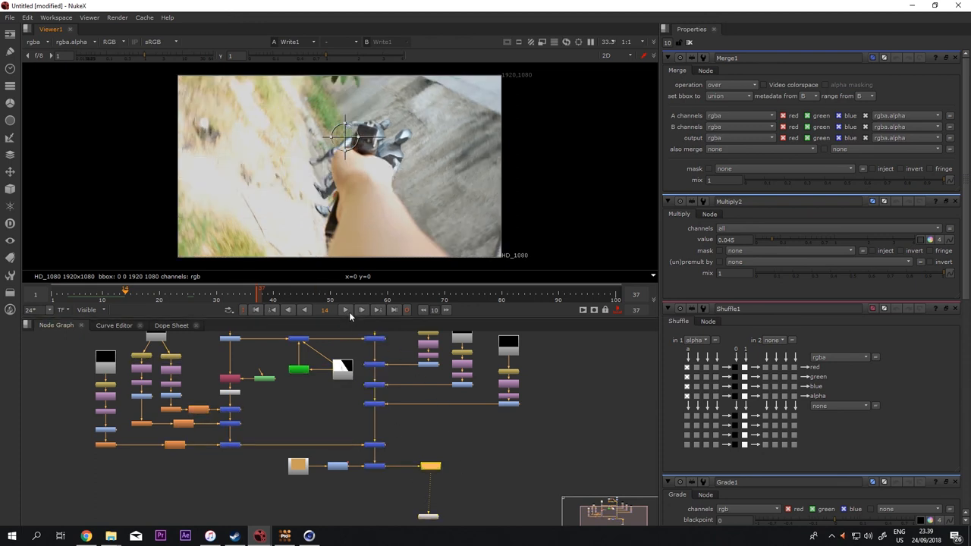
Advance the timeline to a later frame with a robot perched atop the gun
click(361, 309)
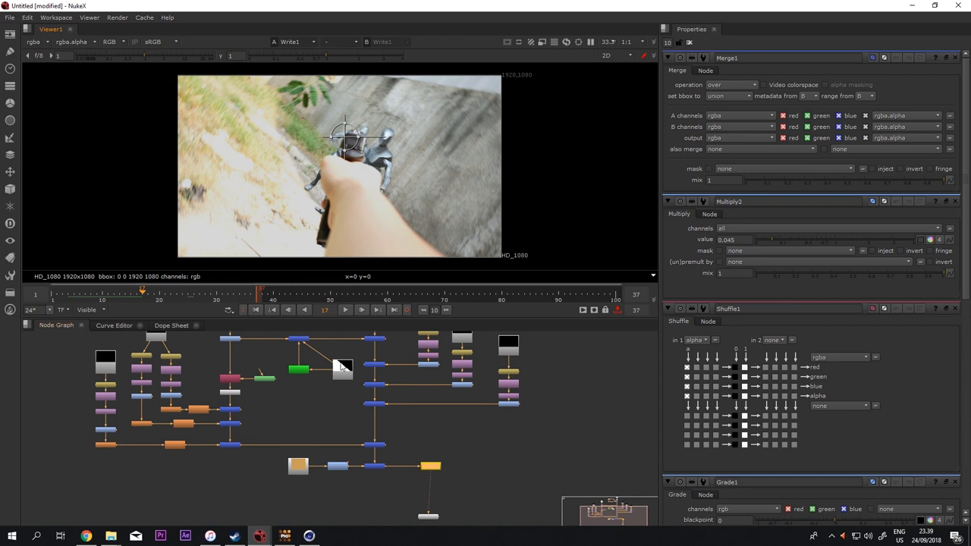
mouse_move(370, 426)
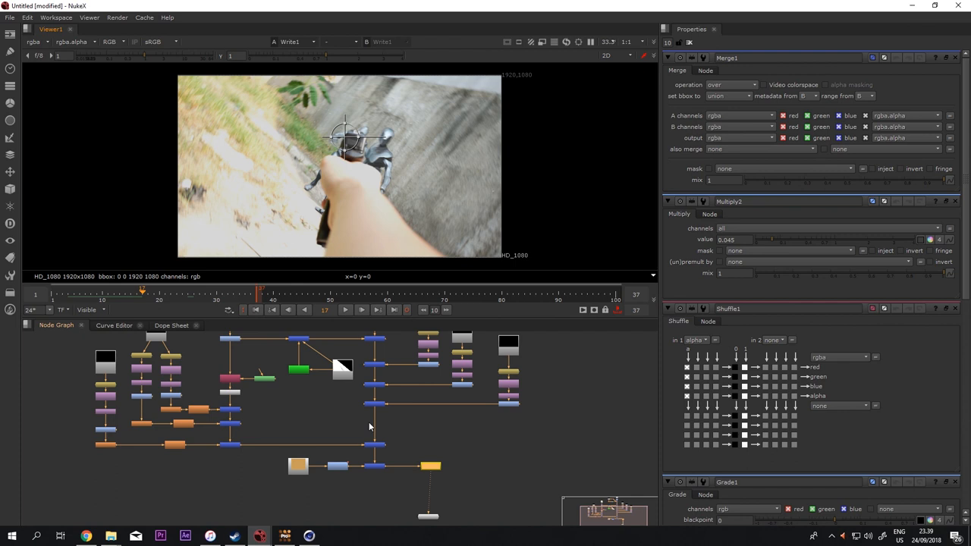